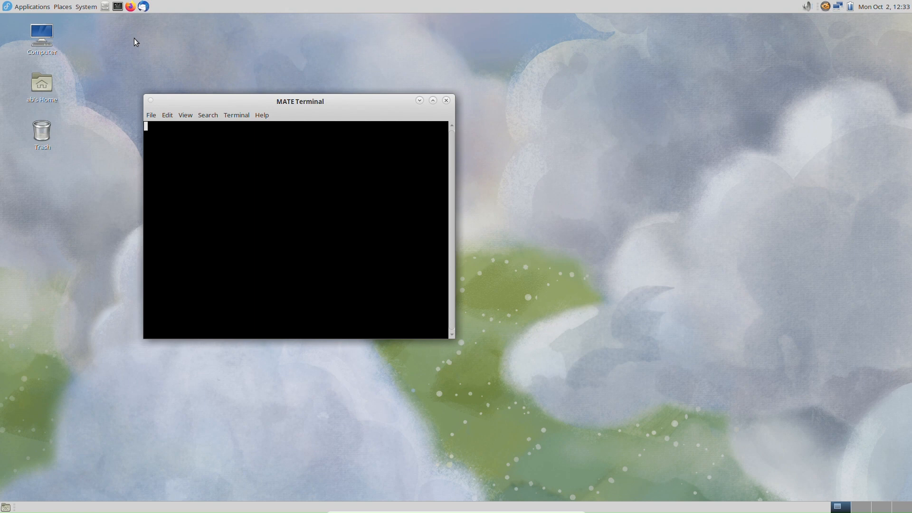
- Ping 192.168.29.111, then ping the server 192.168.29.249 with four packets (-c4)
click(141, 89)
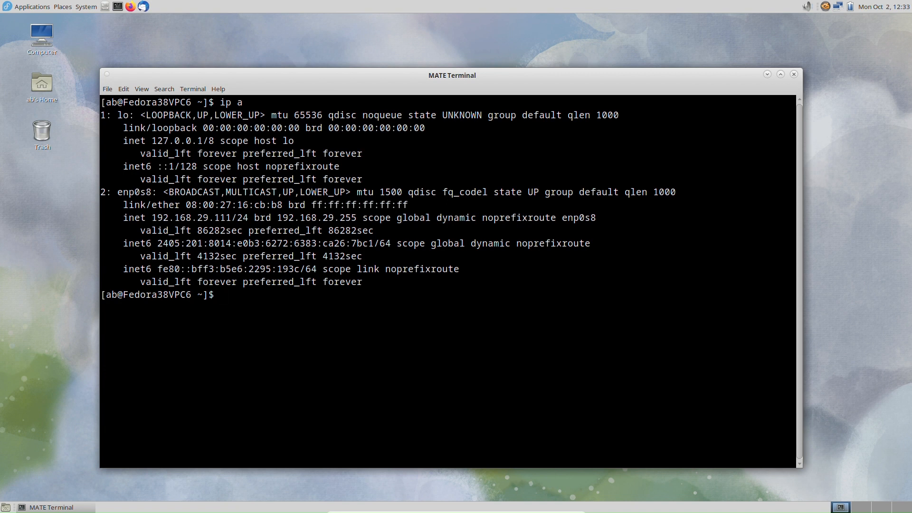
text(ping)
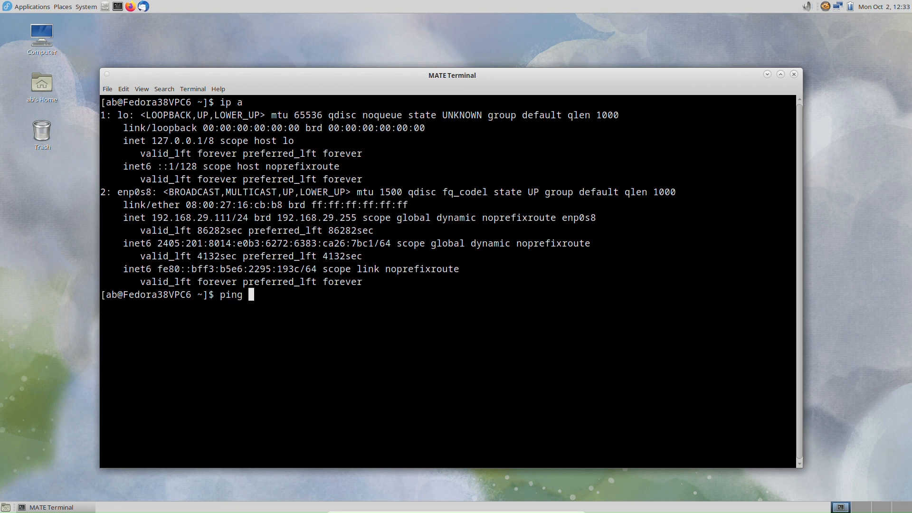
text(192.16)
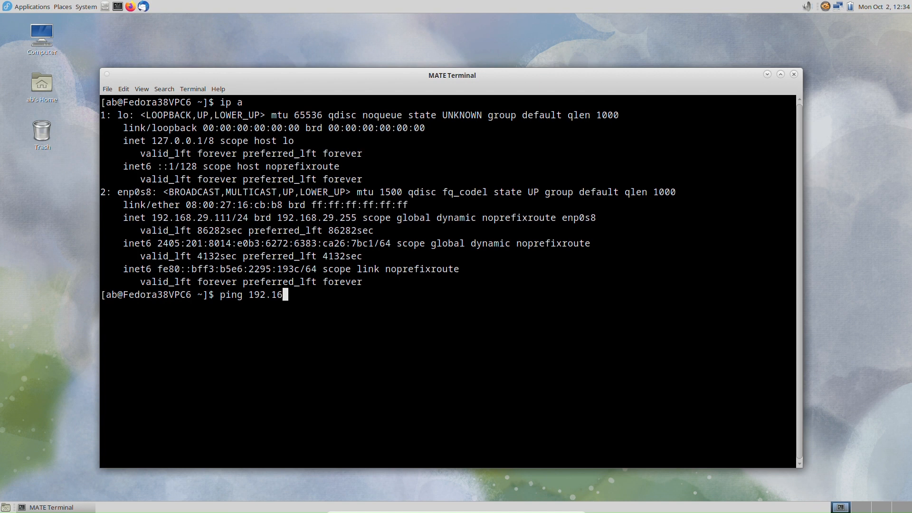
text(8.29.111)
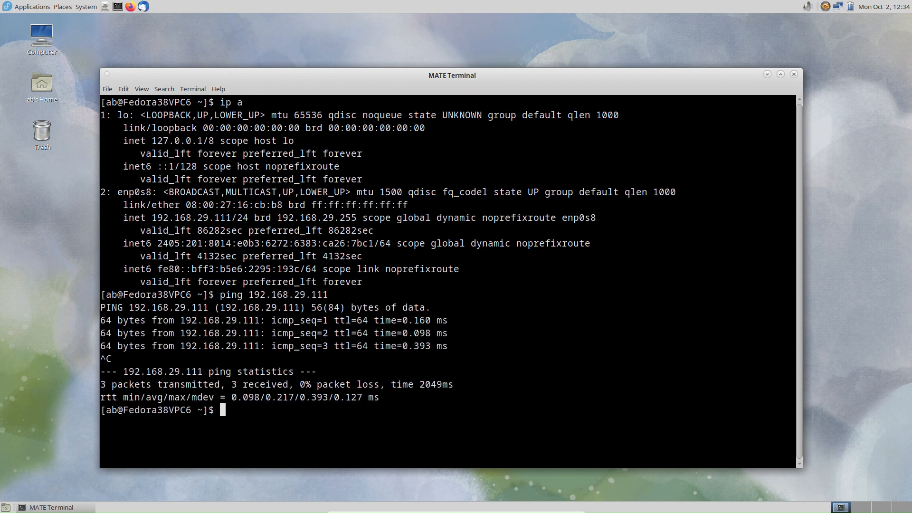
text(ping 192.168.29.111)
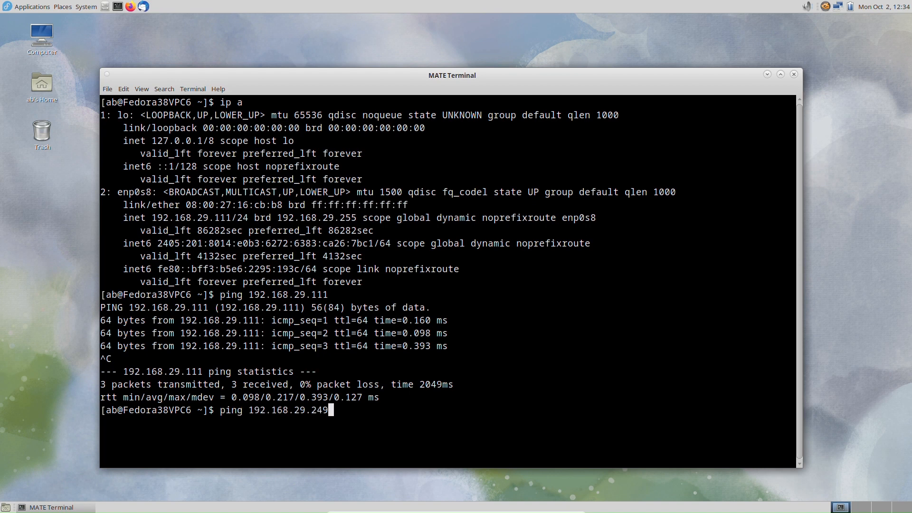
text(-c4)
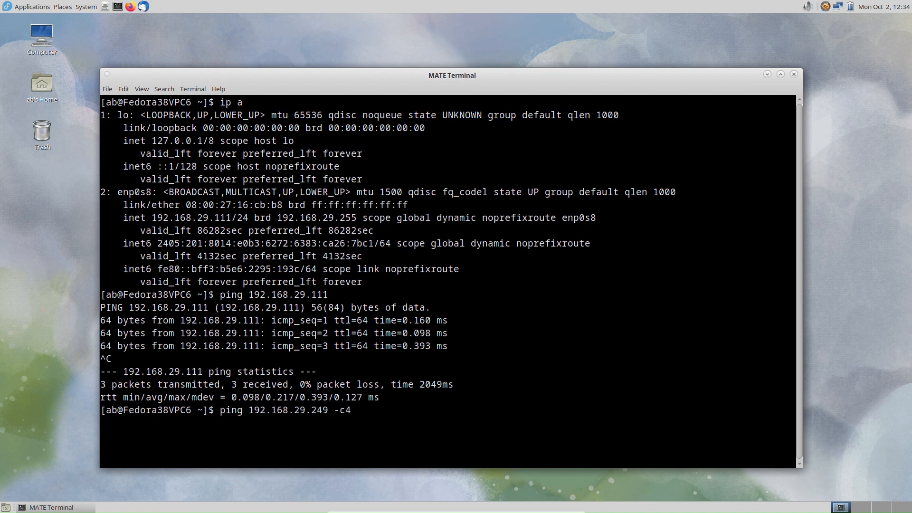
key(Return)
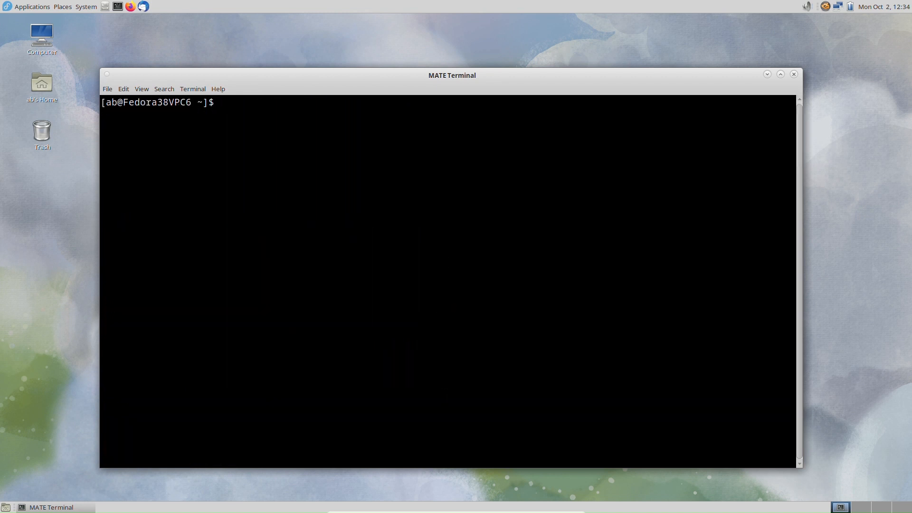
- SSH as arman to 192.168.29.249, forwarding local port 5908 to 127.0.0.1:5901
text(ssh ab)
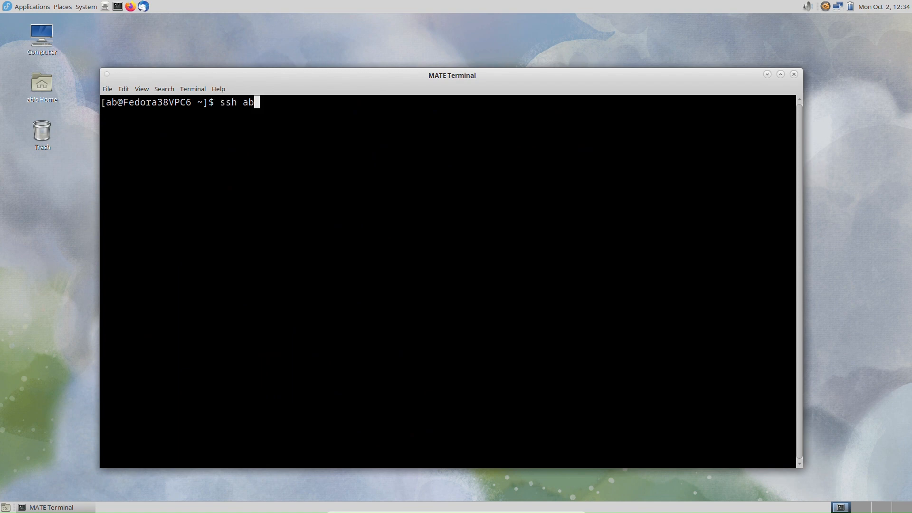
text(arman@)
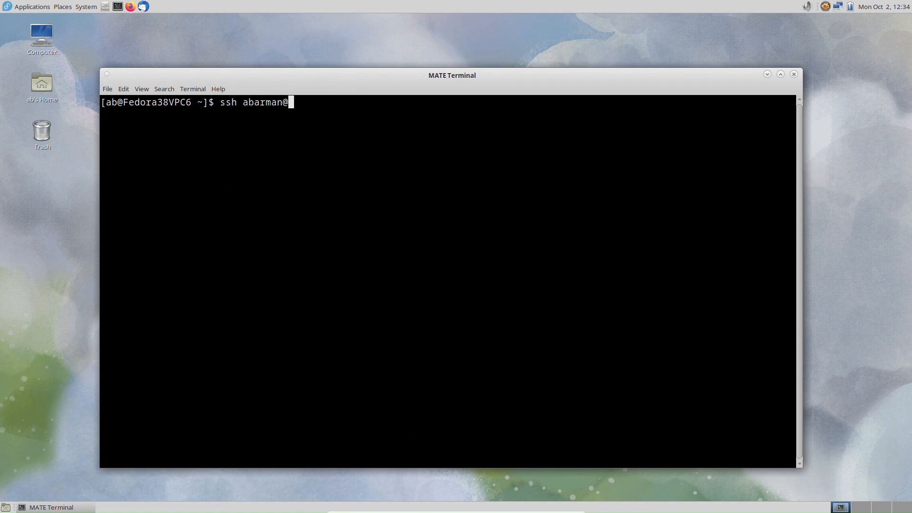
text(192.16)
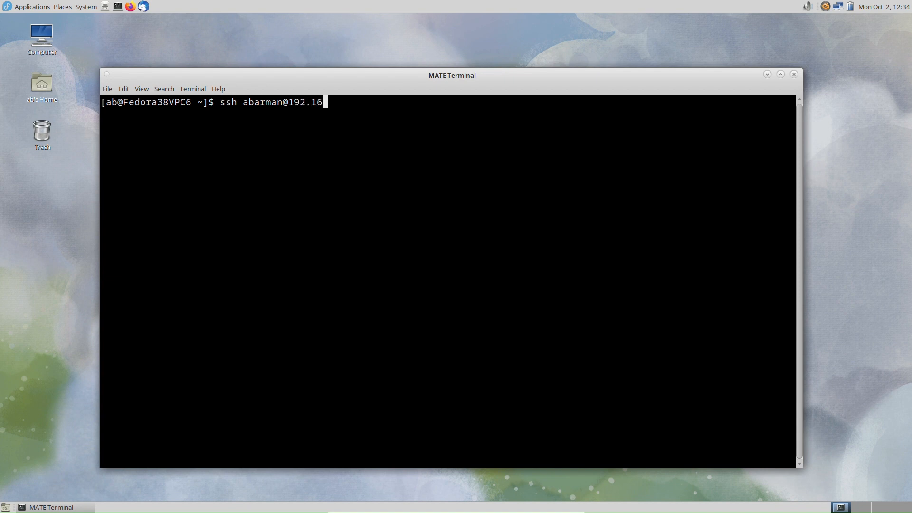
text(8.29.249)
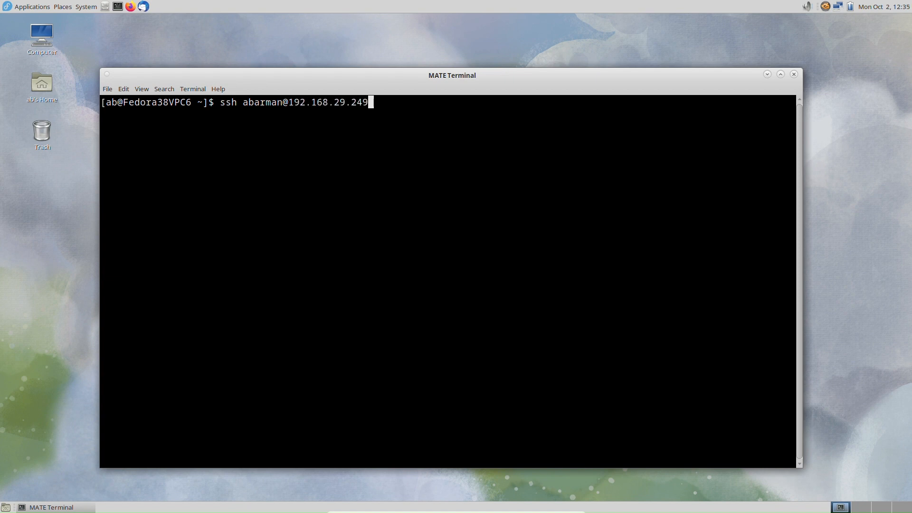
text(" -")
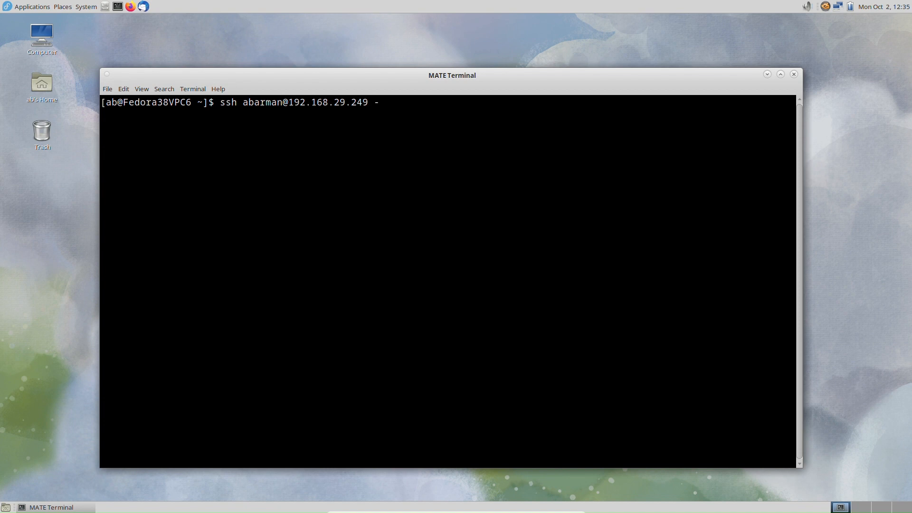
text(L 5)
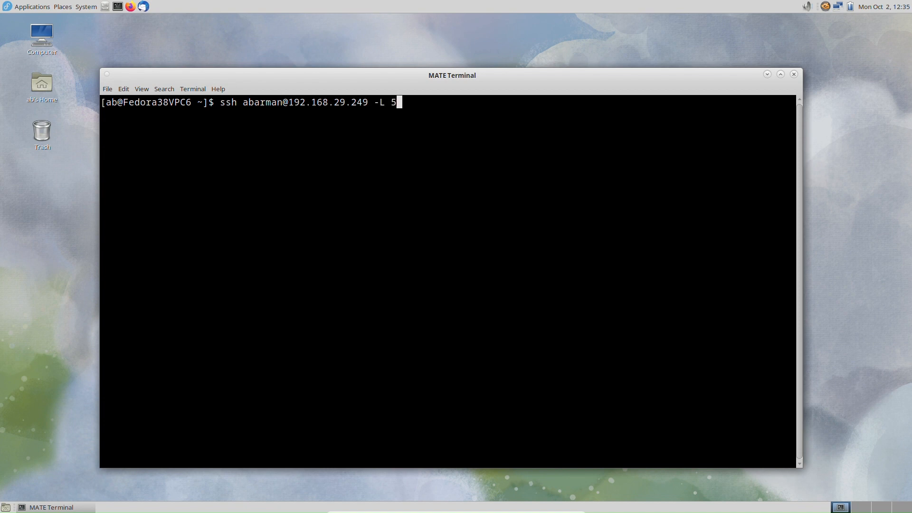
text(908)
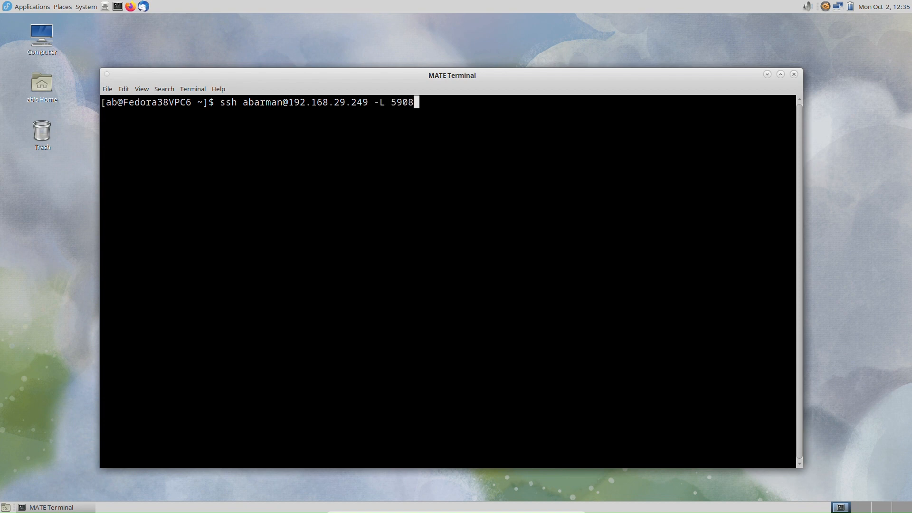
text(:127)
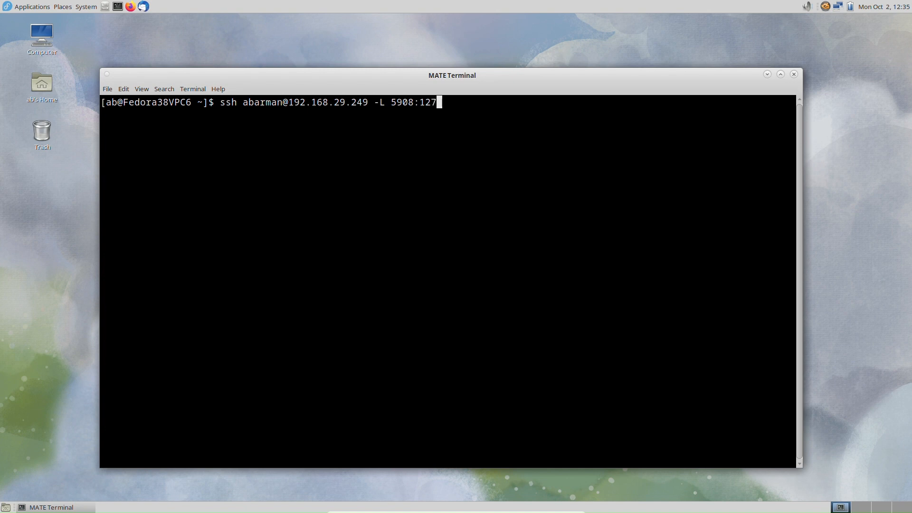
text(.0.0.1)
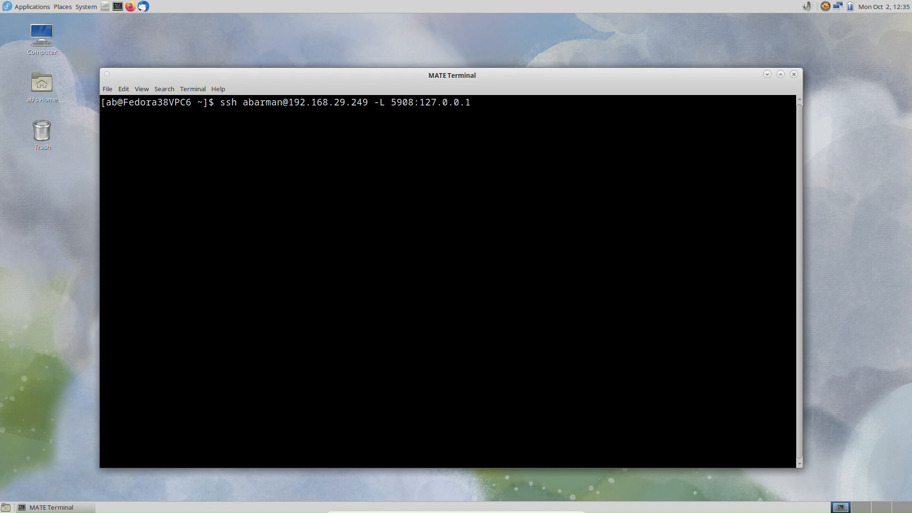
text(:5901)
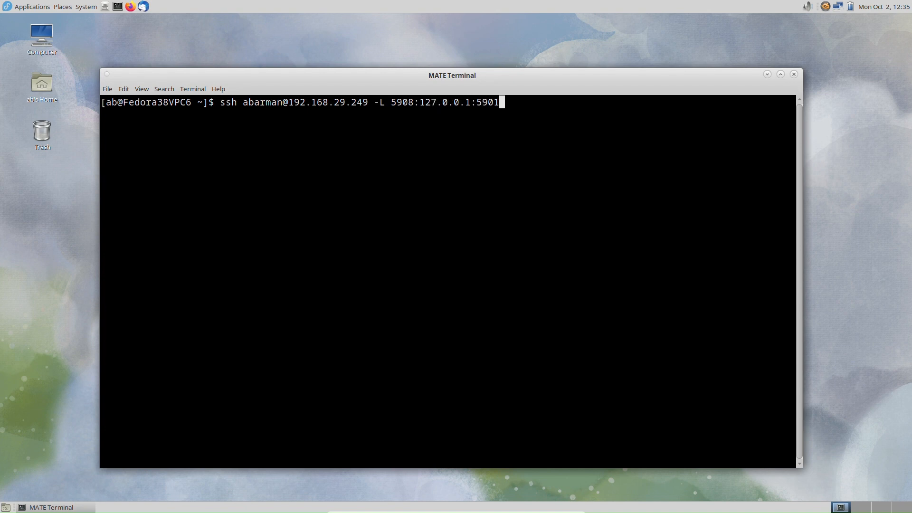
key(Return)
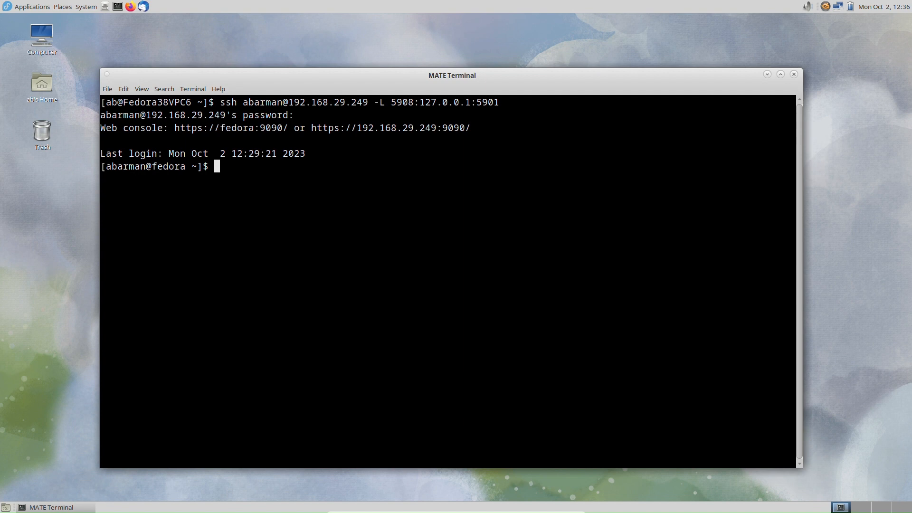
- Run sudo netstat -pultan on the server and scroll to find Xvnc on port 5901
text(sudo)
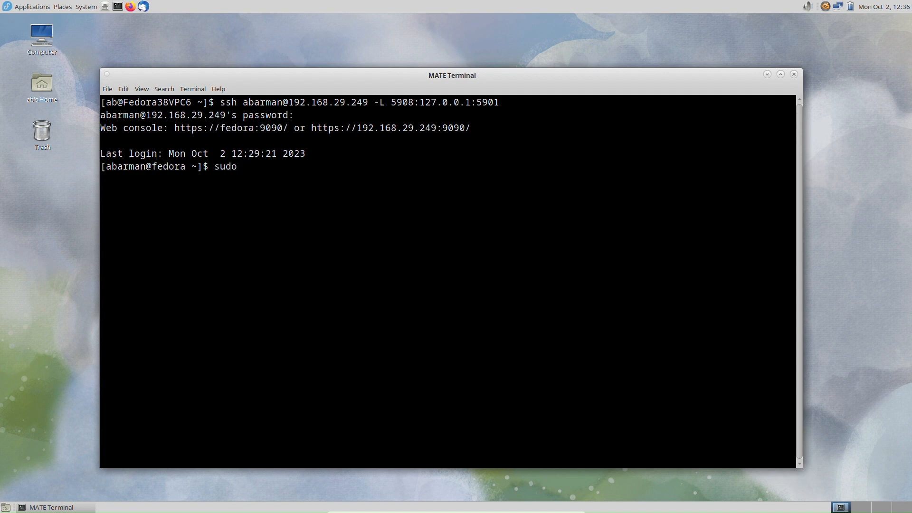
text(netstat)
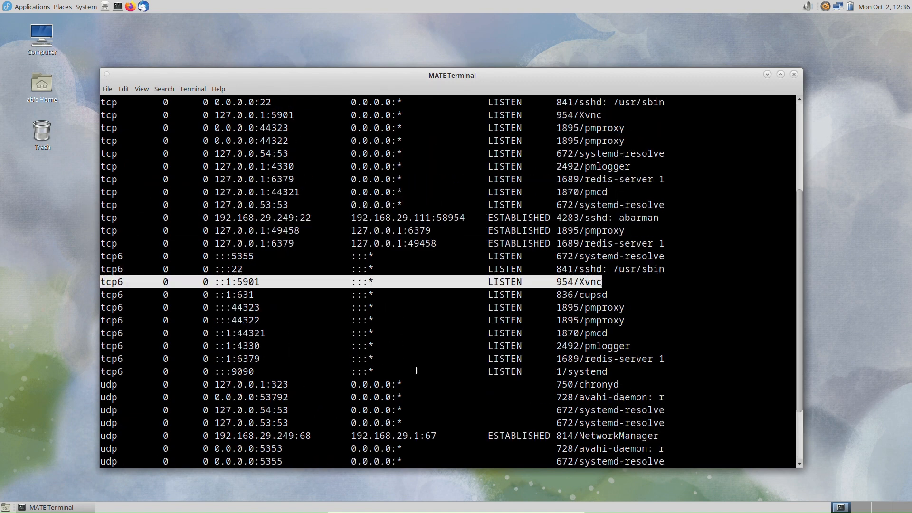
key(Return)
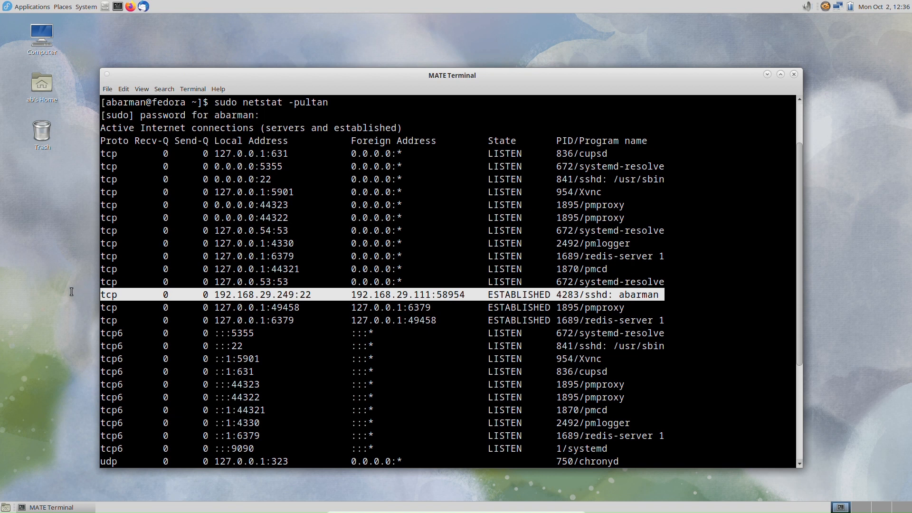
mouse_move(413, 366)
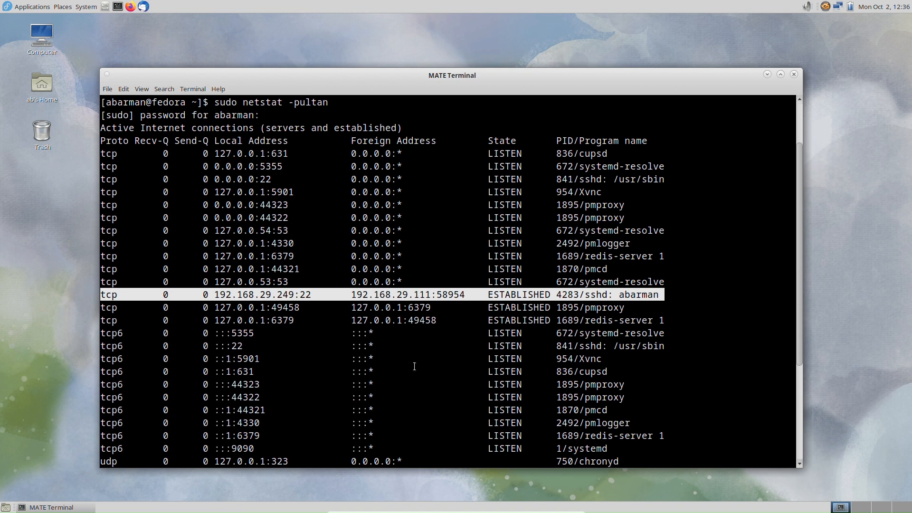
mouse_move(744, 339)
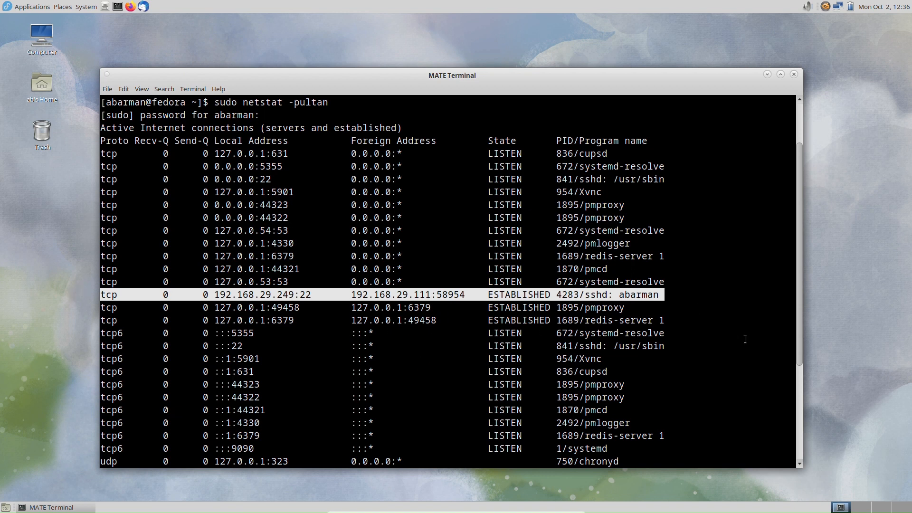
scroll(down, 3)
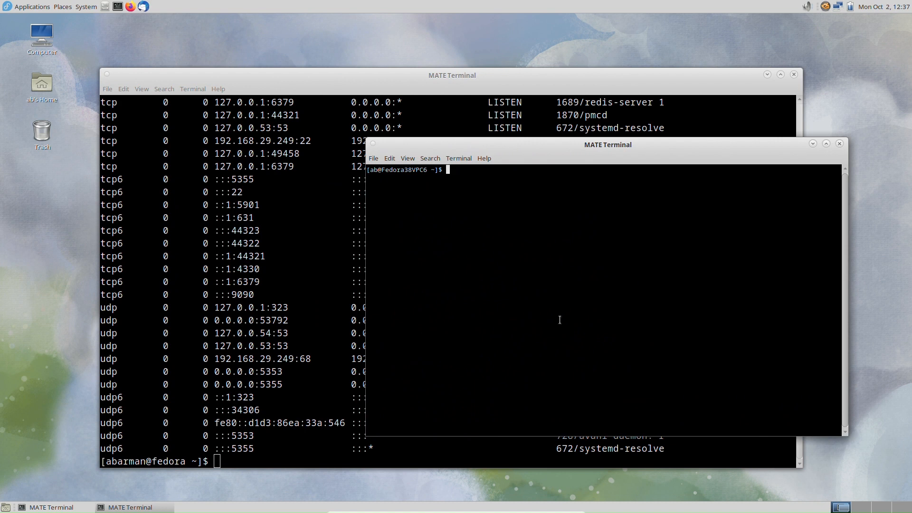
- Run vncviewer 127.0.0.1:5908, fixing a typo, to reach the VNC password prompt
text(s)
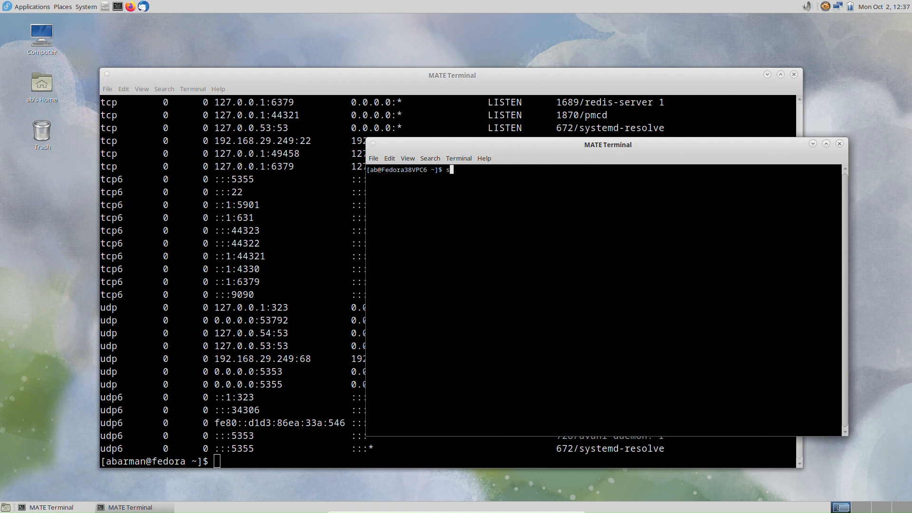
text(vn)
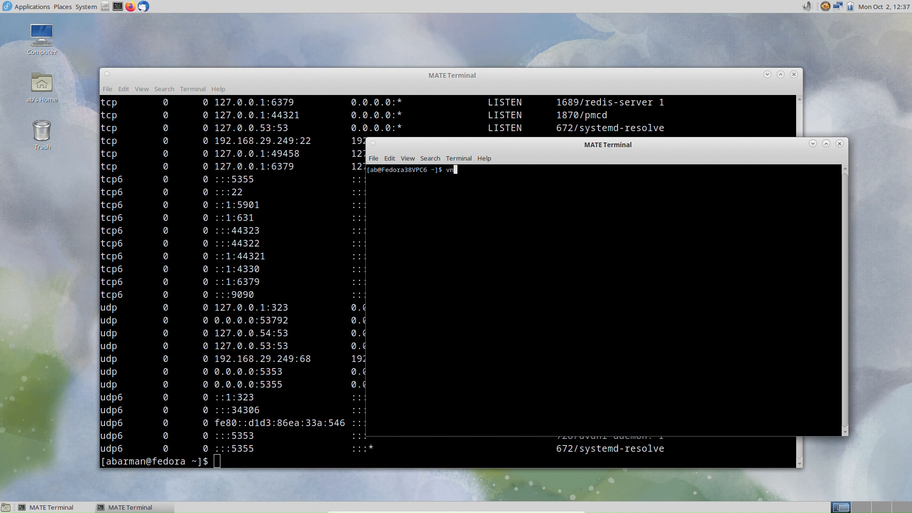
text(cviuew)
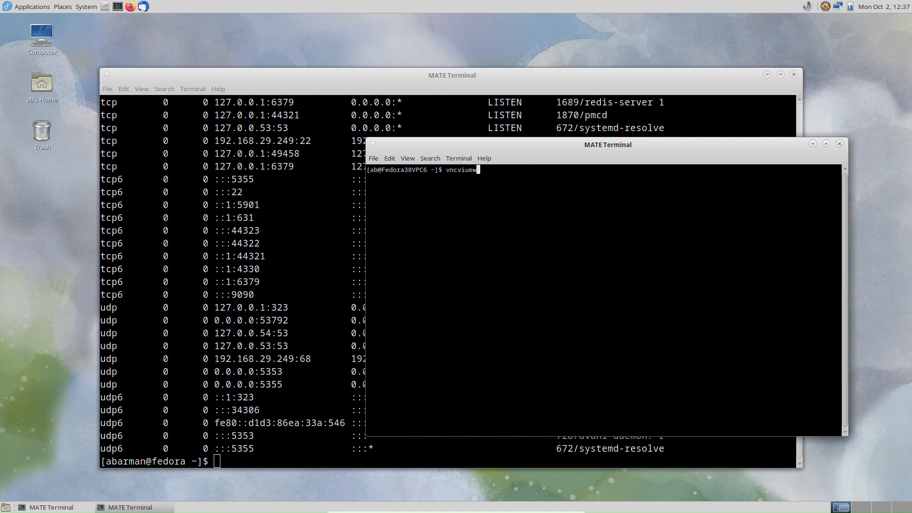
key(BackSpace)
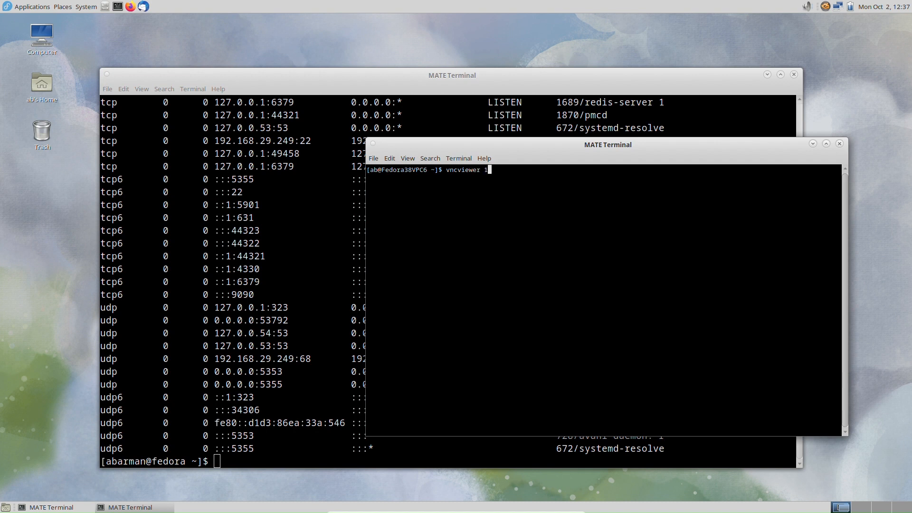
text(27.0.0.)
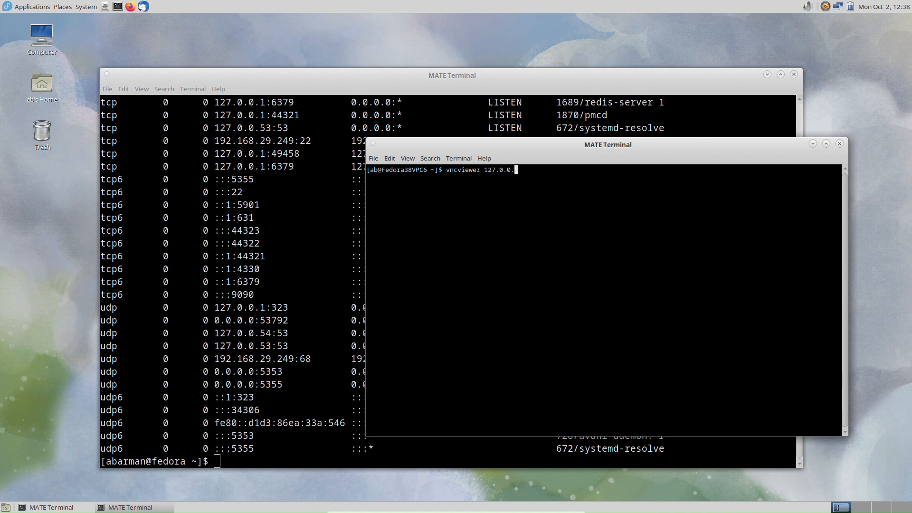
text(1:5908)
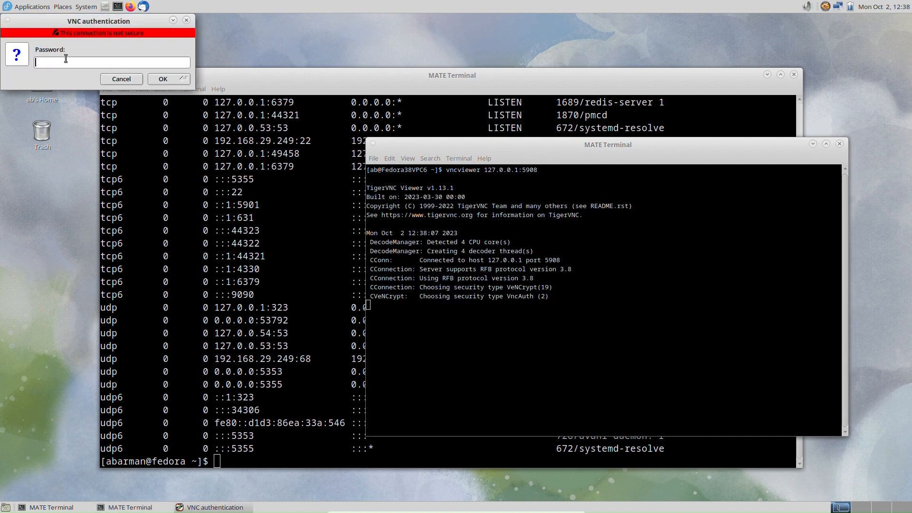
- Enter the VNC password and confirm to display the remote fedora:1 desktop
text(password)
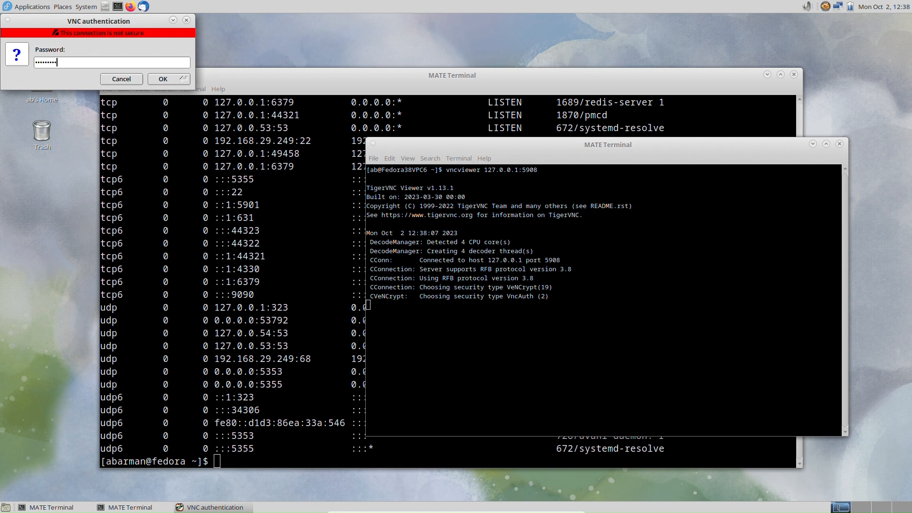
click(161, 79)
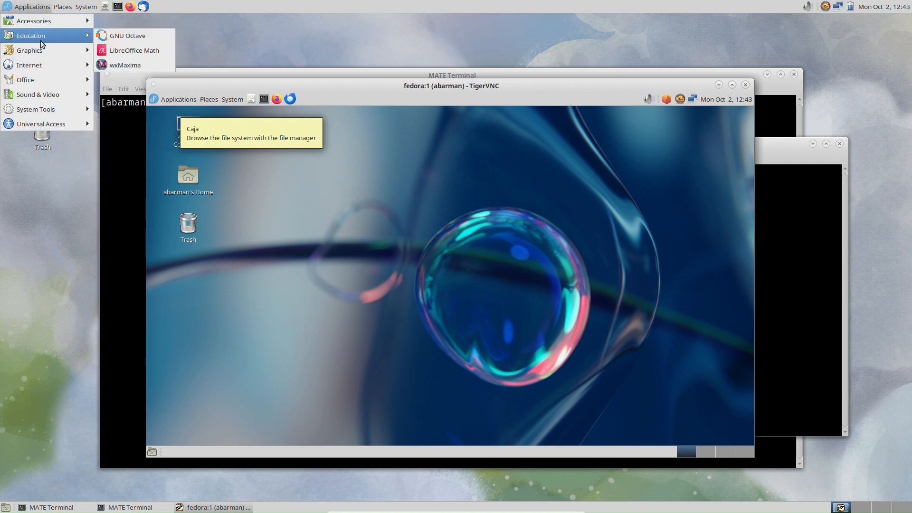
mouse_move(29, 65)
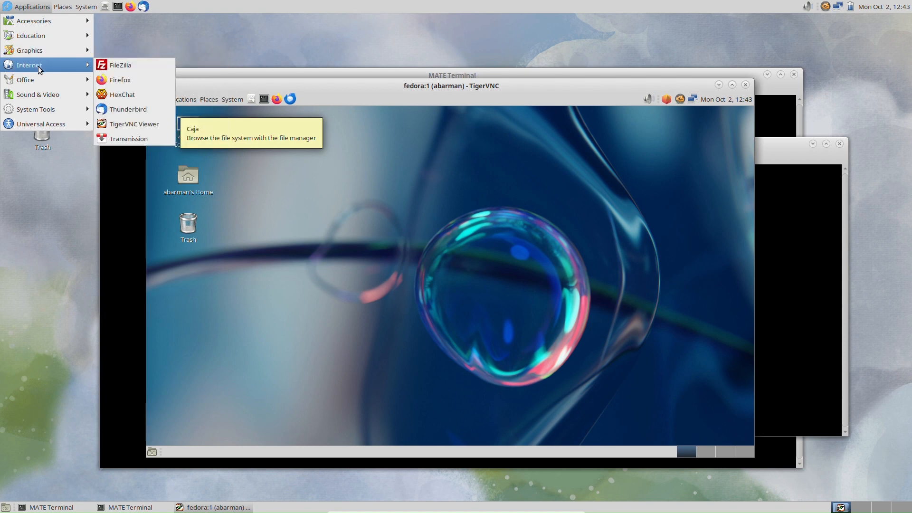
mouse_move(127, 109)
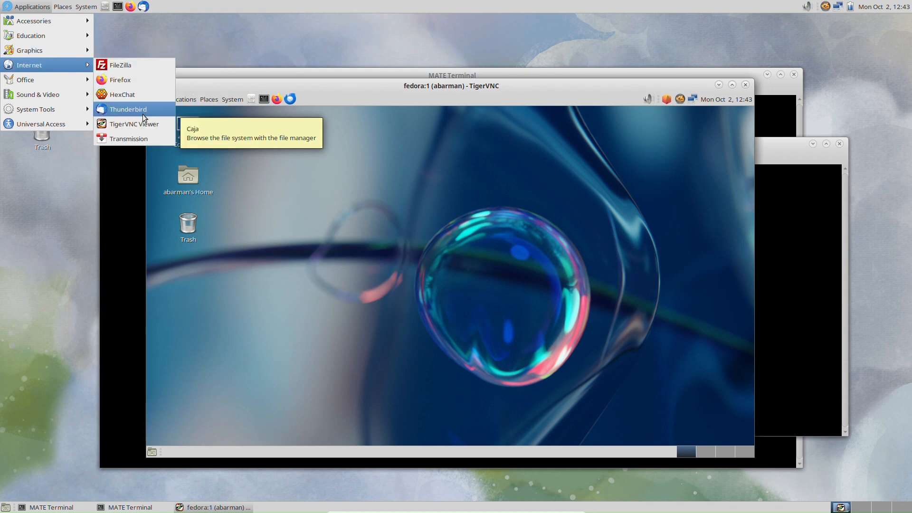
- Dismiss the Applications menu, close the TigerVNC window, and clear the terminal
click(135, 124)
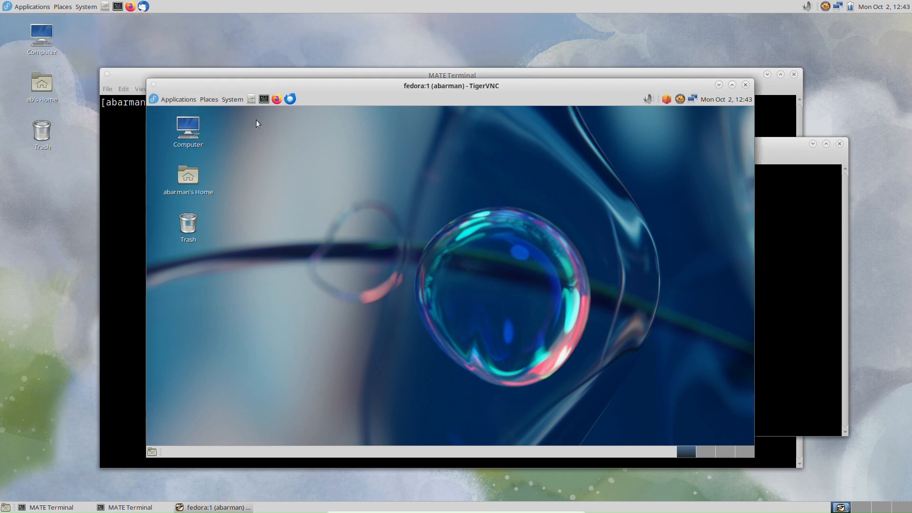
click(745, 85)
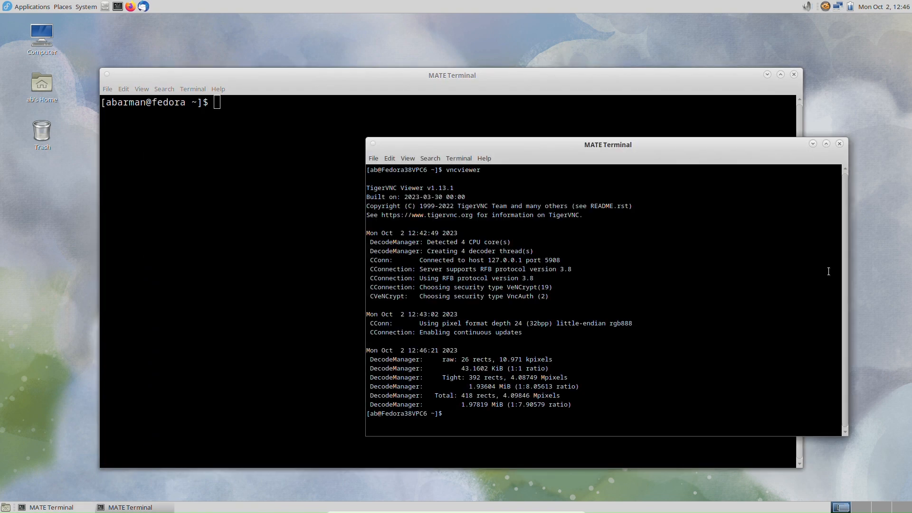
text(clear)
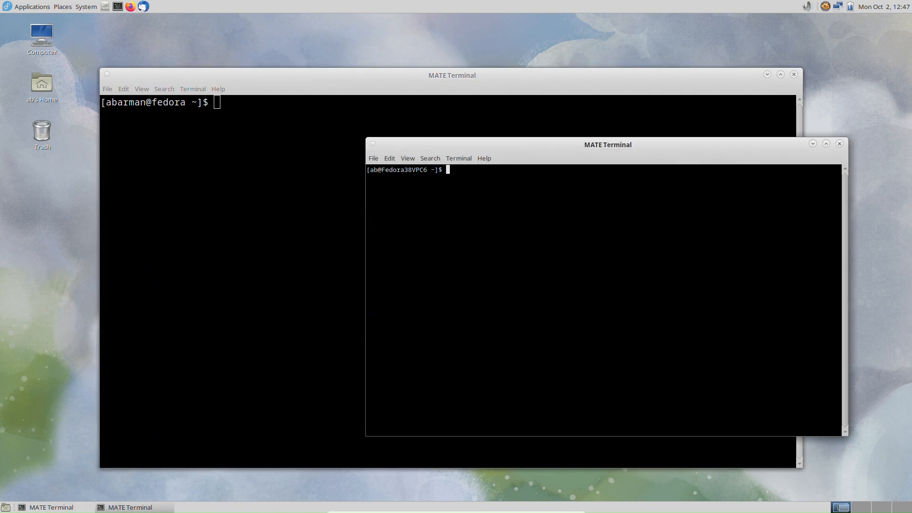
mouse_move(455, 238)
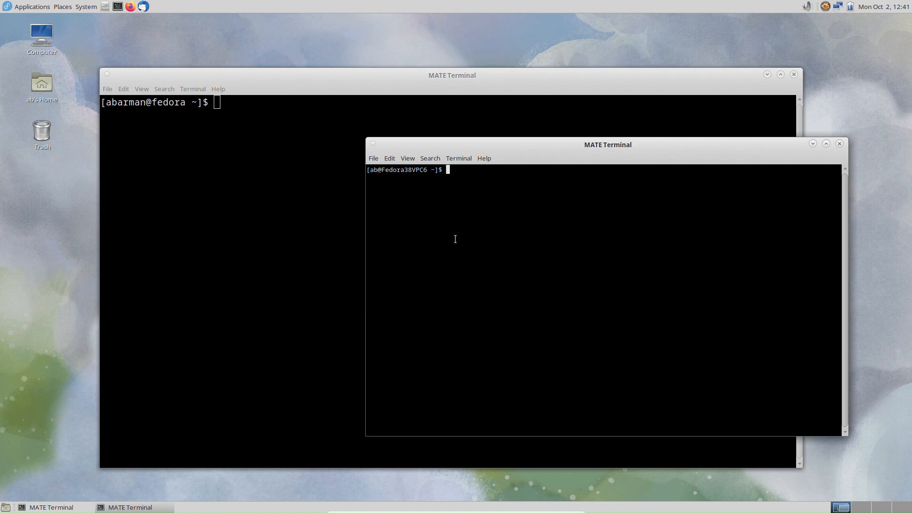
- Telnet to 127.0.0.1 5908 for the RFB 003.008 banner, then close that terminal window
text(telnet 127)
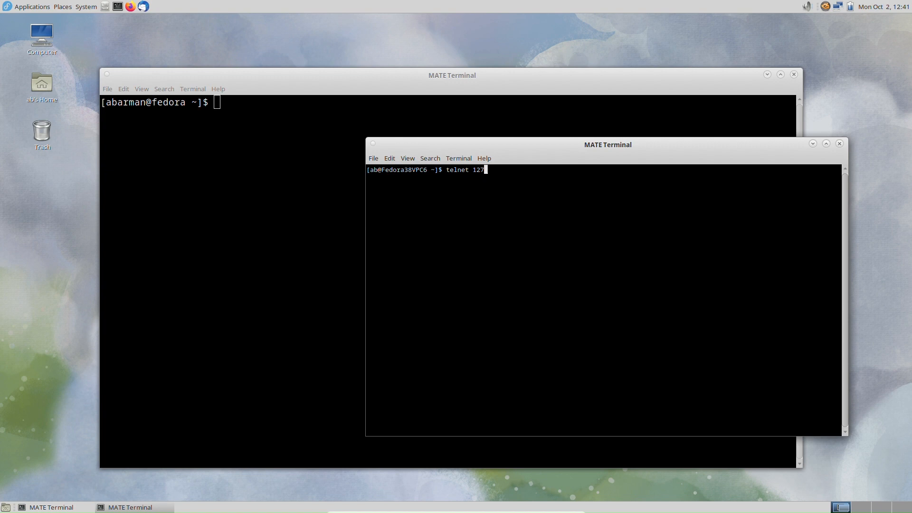
text(.0.0.1 5908)
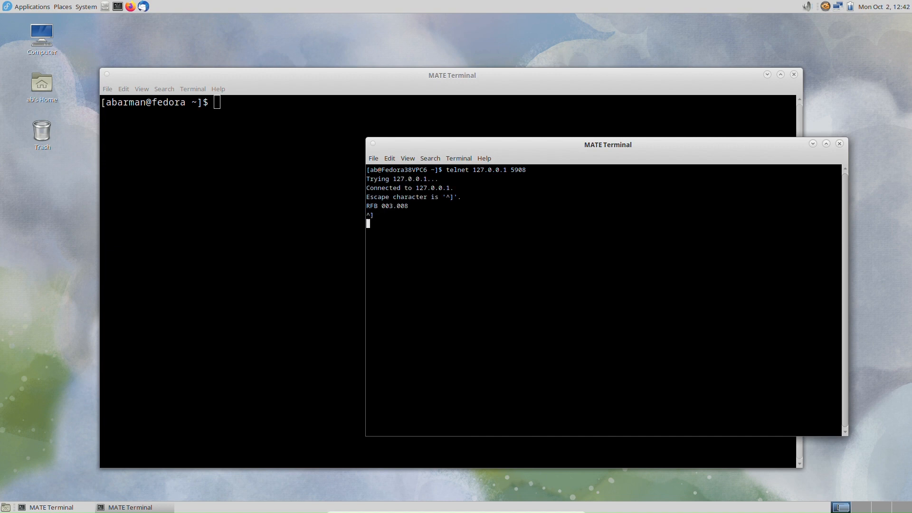
key(ctrl+c)
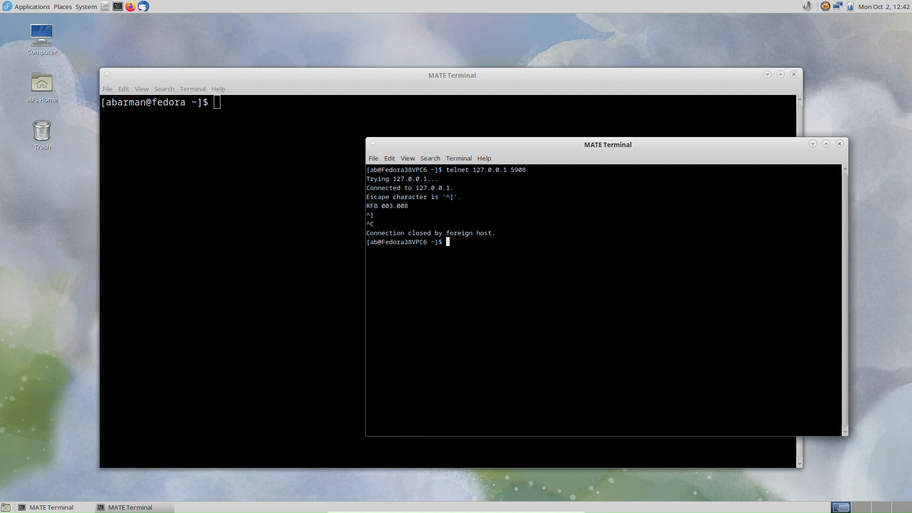
text(clea)
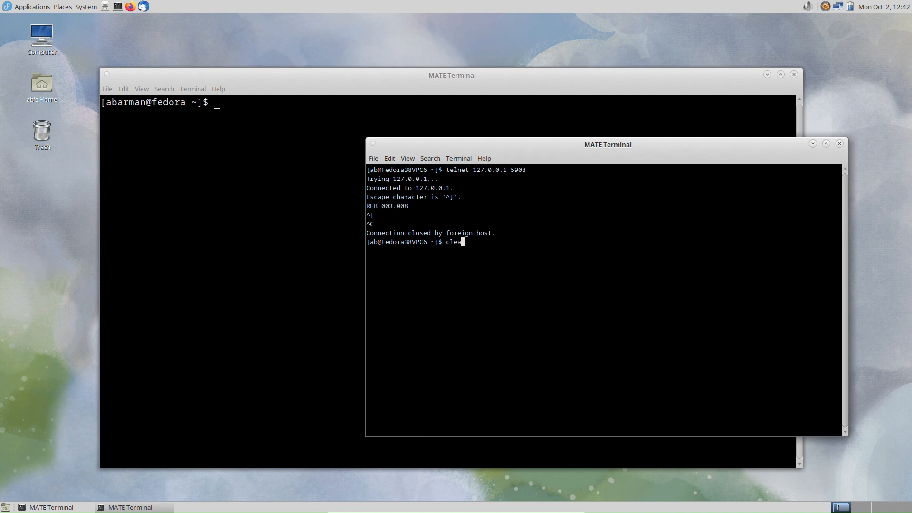
click(837, 143)
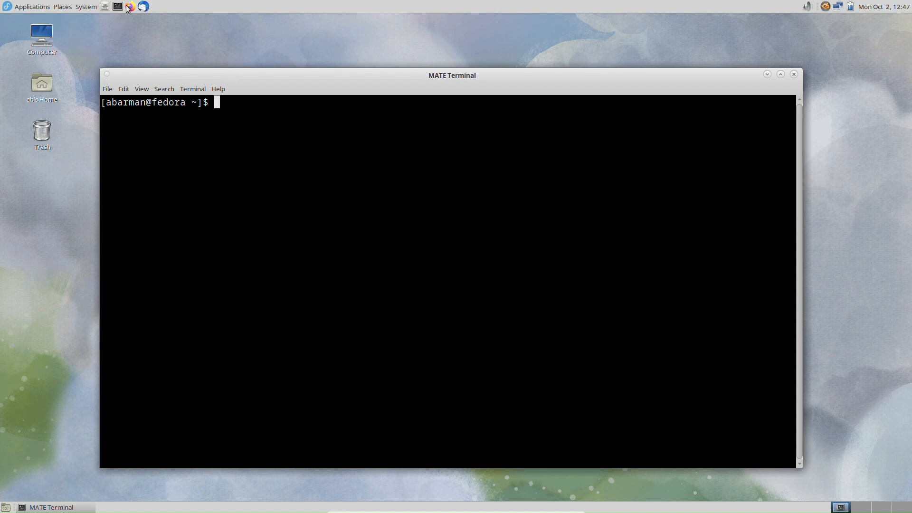
- In Firefox, open the Download VNC Viewer page, dismiss cookies, and choose RPM x64
click(130, 6)
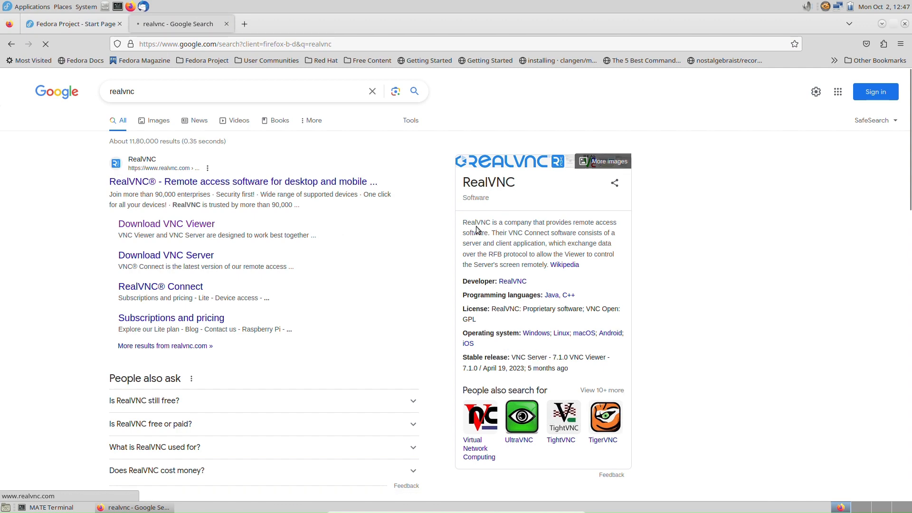
click(165, 223)
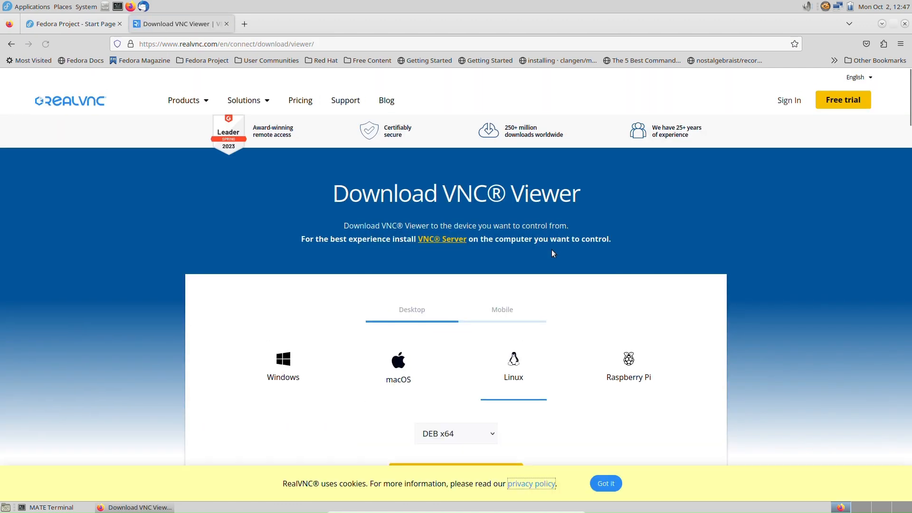
scroll(down, 3)
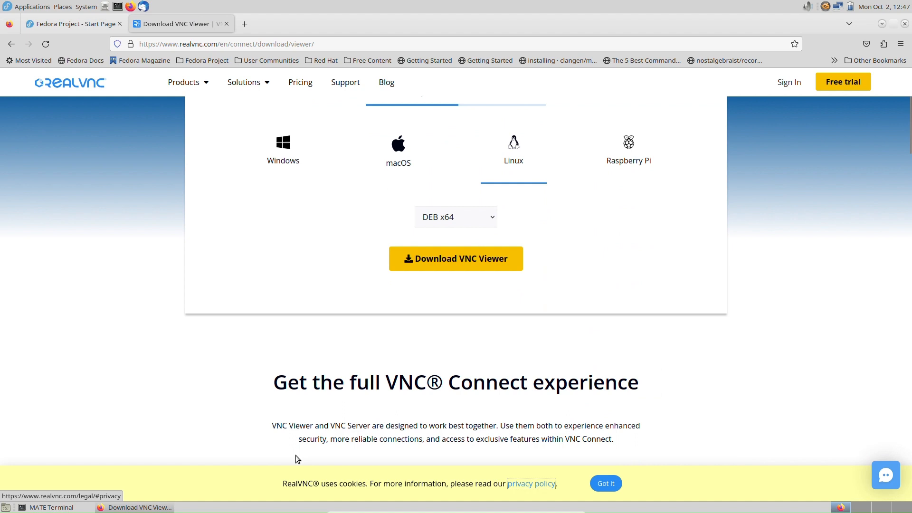
click(605, 484)
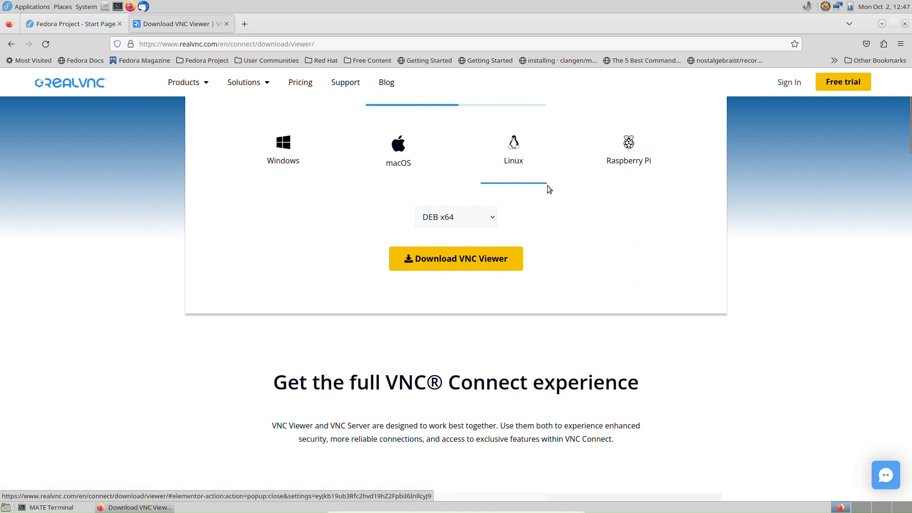
click(455, 217)
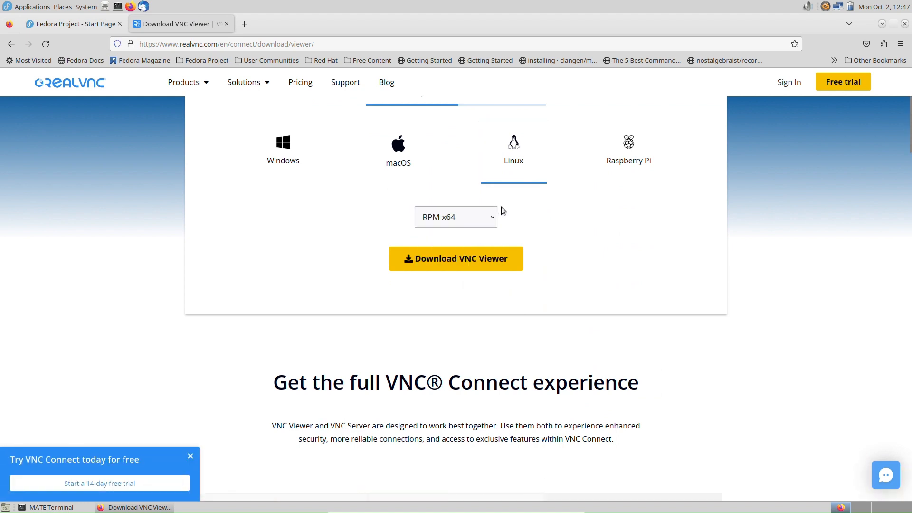
click(456, 259)
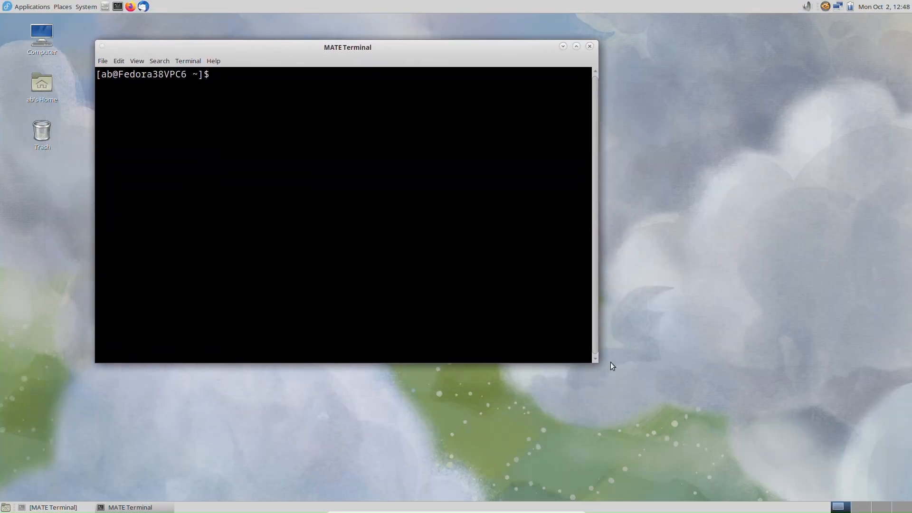
- Try sudo dnf install on the ~/Downloads VNC-Viewer 7.6.1 and 7.6.0 RPMs
text(sudo dnf)
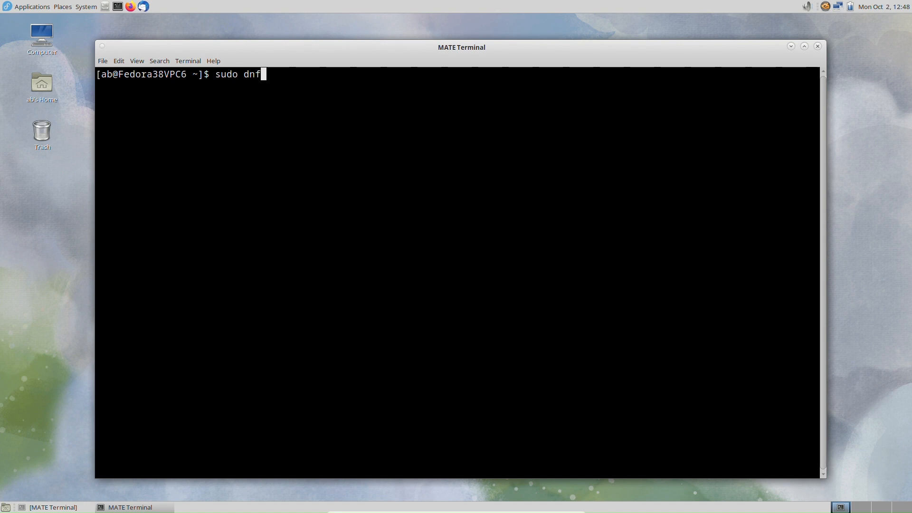
text(install)
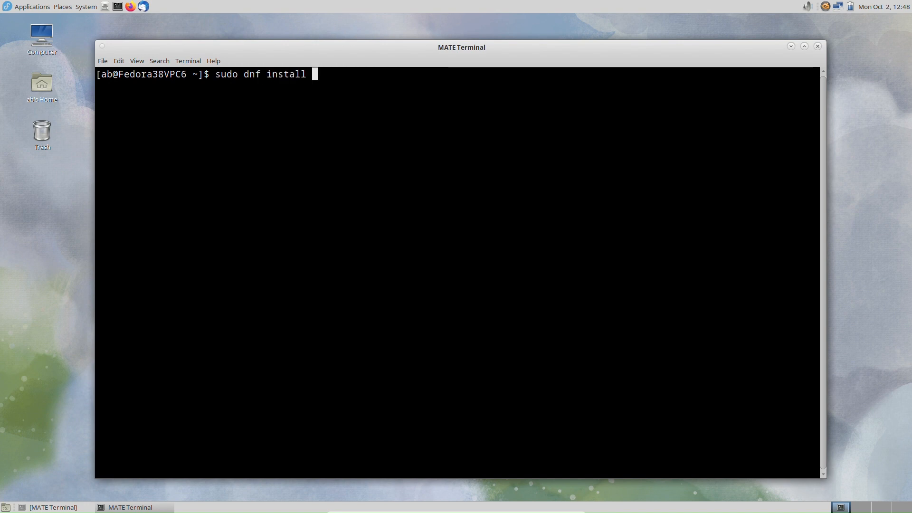
text(.)
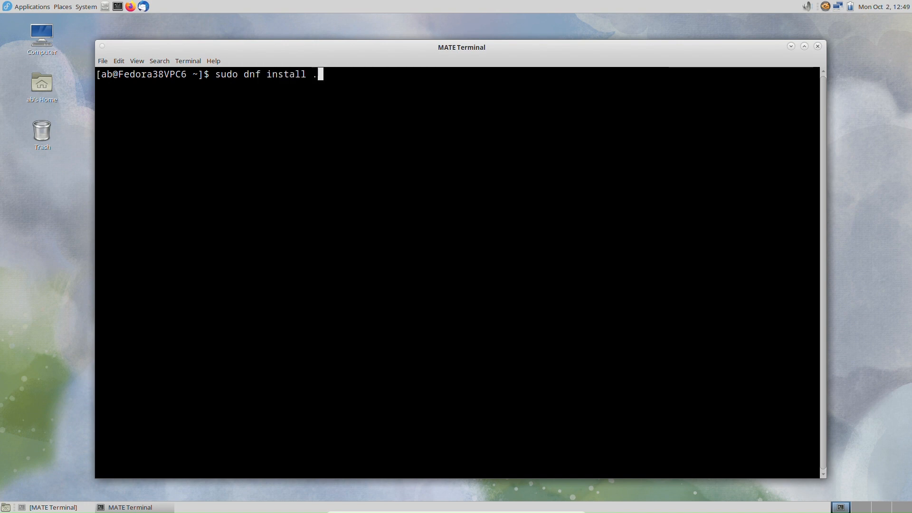
text(~/Downloads)
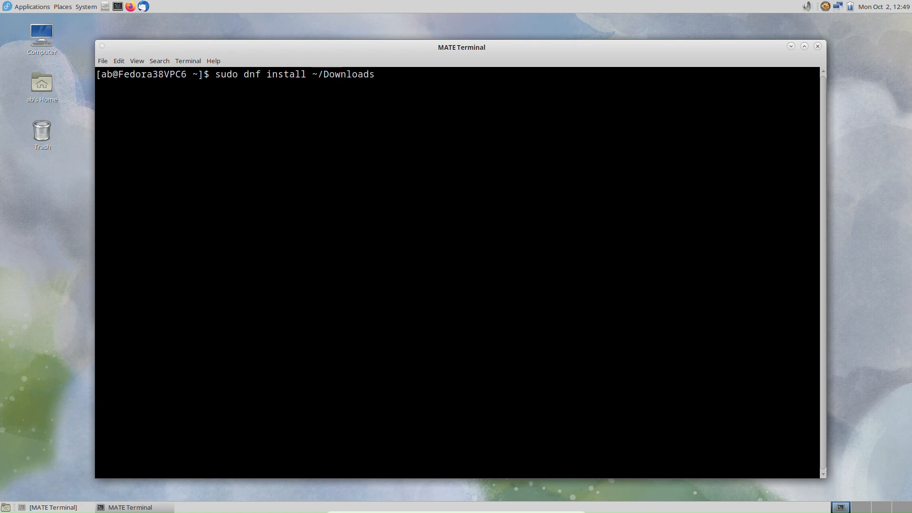
text(/)
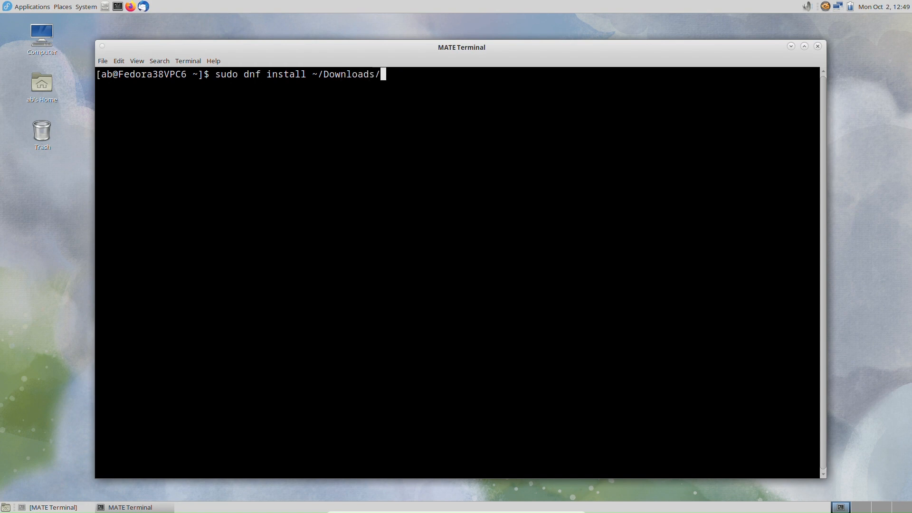
key(Tab)
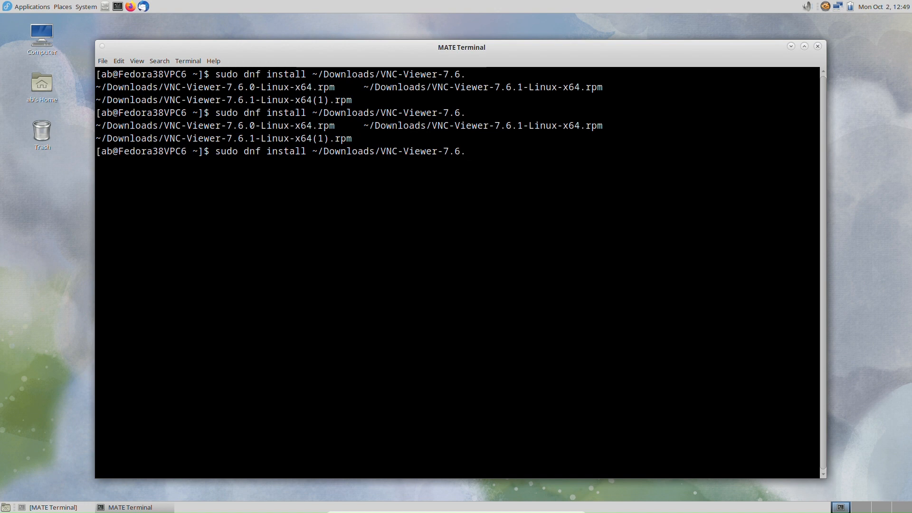
text(1-Linux-x64.rpm)
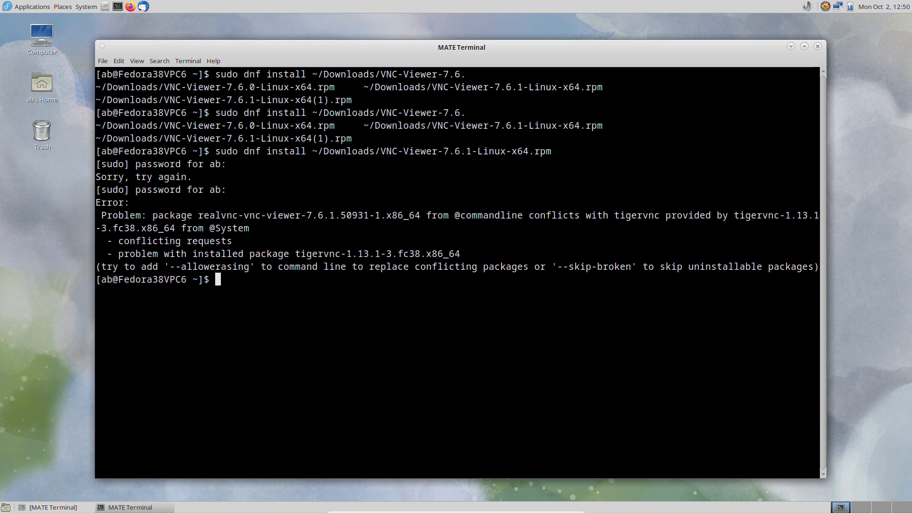
text(sudo dnf install ~/Downloads/VNC-Viewer-7.6.0-Linux-x64.rpm)
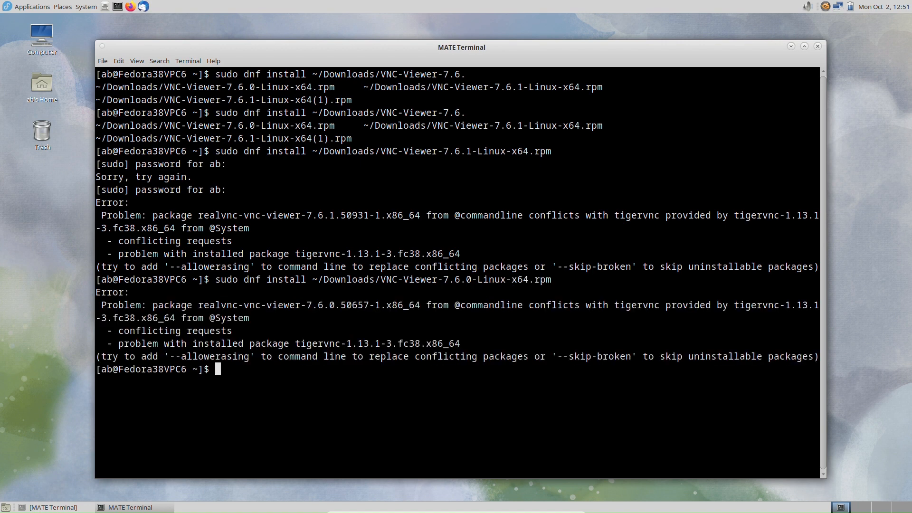
text(sudo dnf remove tigervnc)
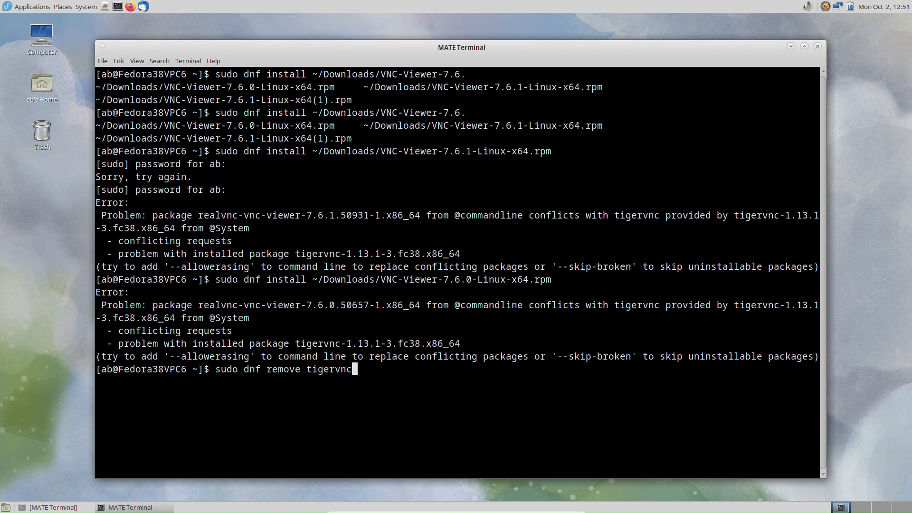
- Remove tigervnc confirming with y, clear the terminal, and launch RealVNC Viewer
key(Return)
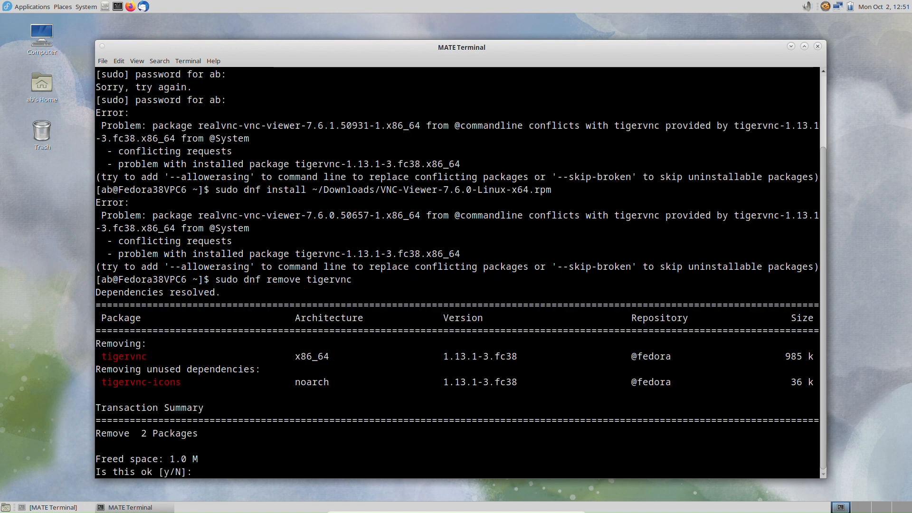
text(y/N]: y)
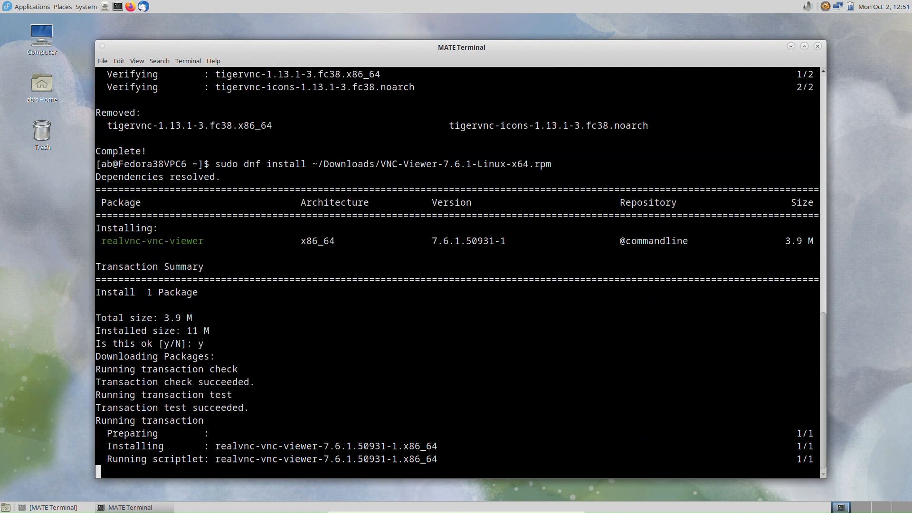
text(clear)
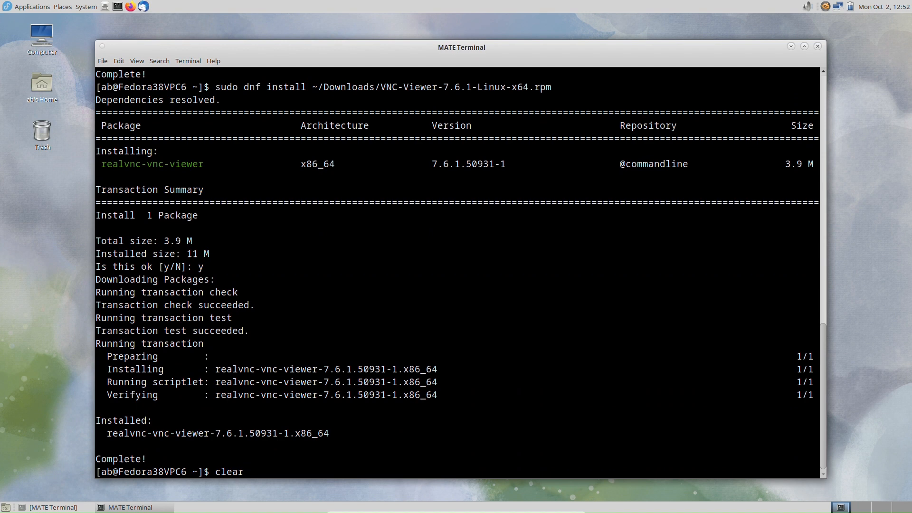
key(Return)
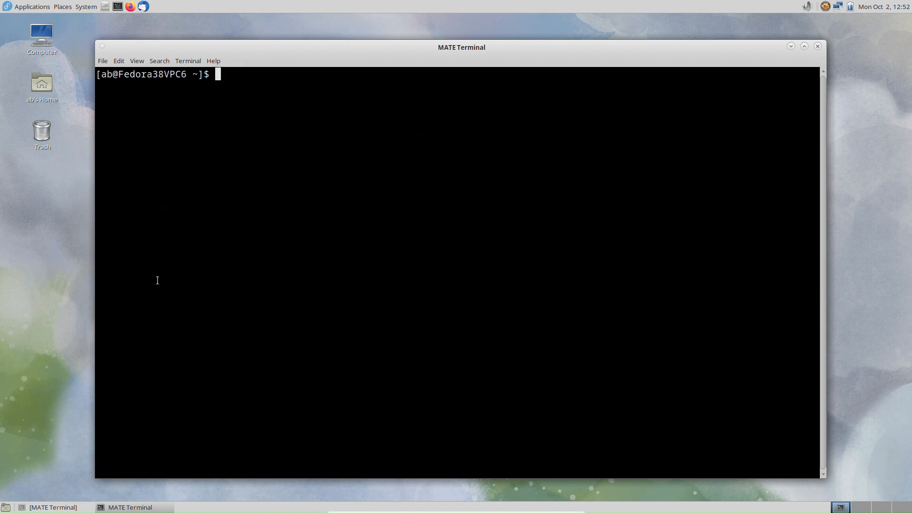
click(32, 6)
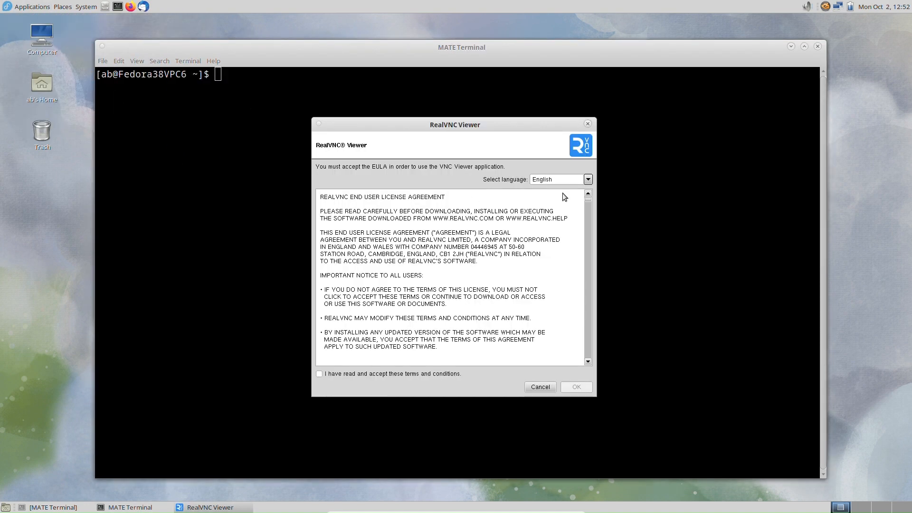
- Accept the RealVNC Viewer licence agreement and opt out of sending usage data
click(318, 373)
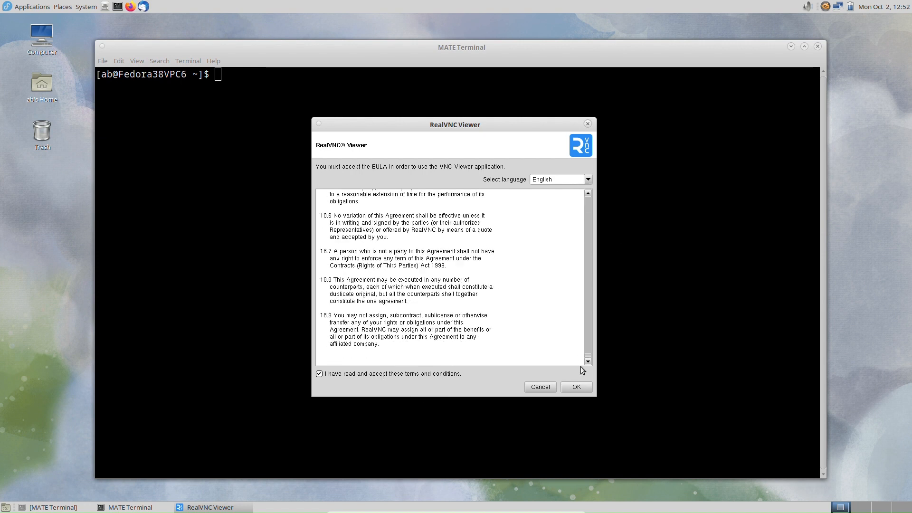
click(574, 386)
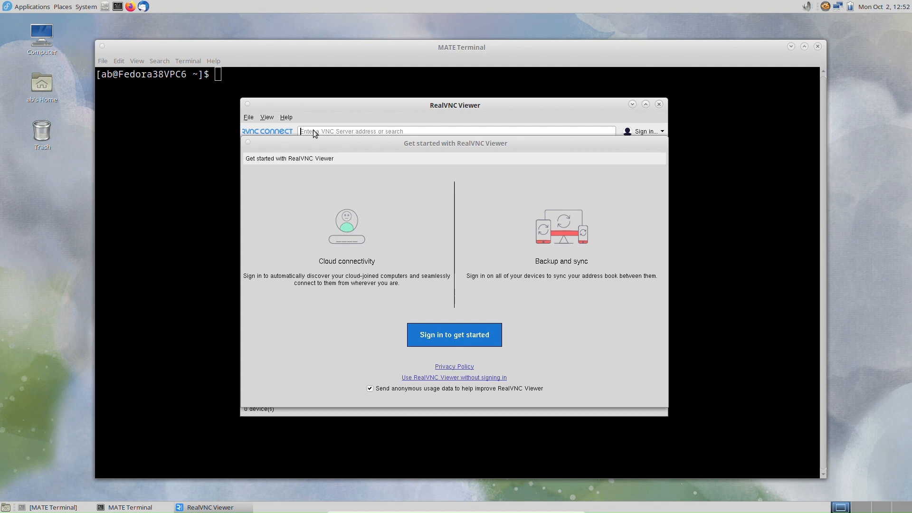
click(370, 389)
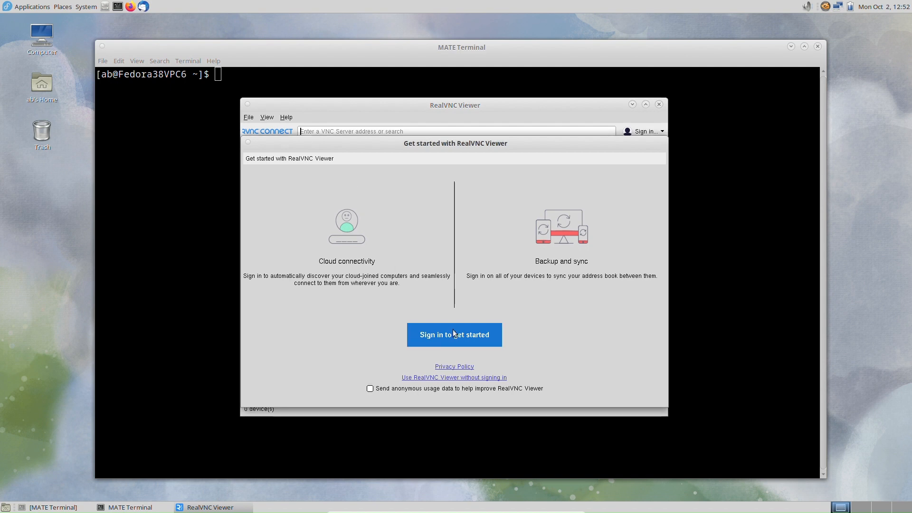
- Continue without signing in and enter 127.0.0.1:5908 as the server address
click(453, 376)
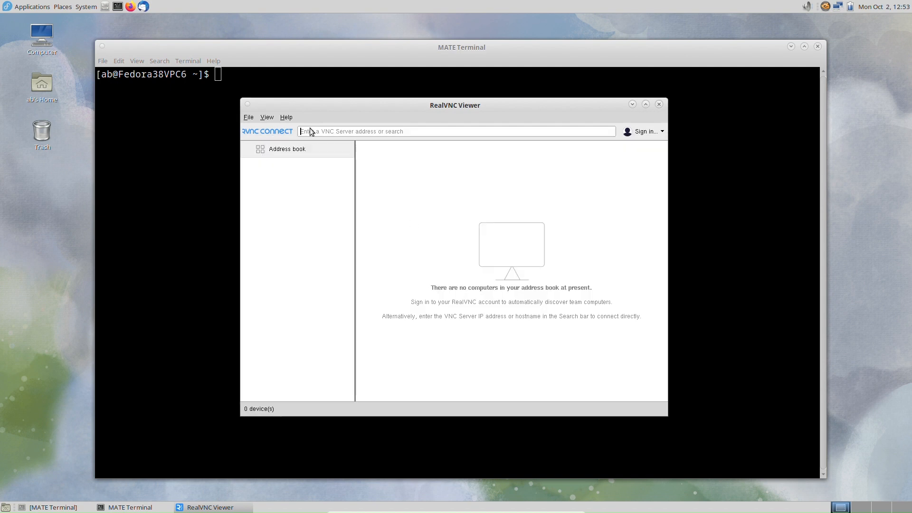
text(127.0.0.1)
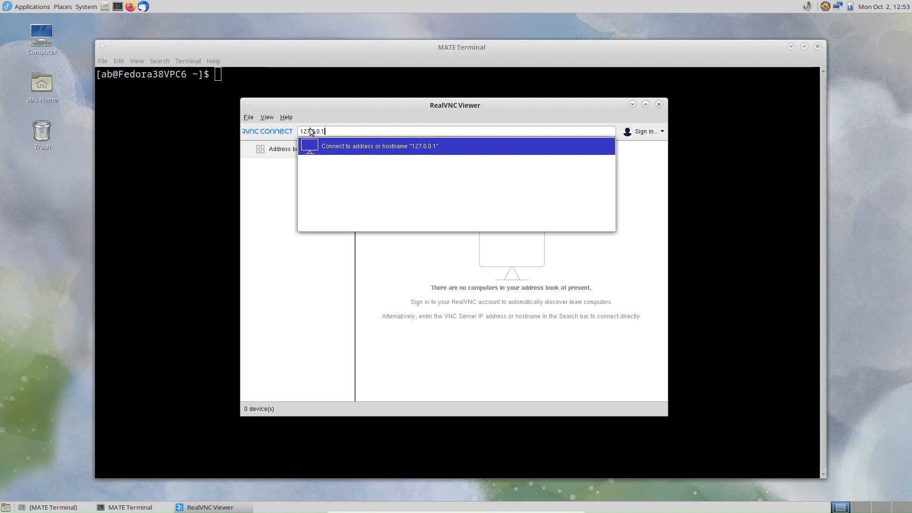
text(:5908)
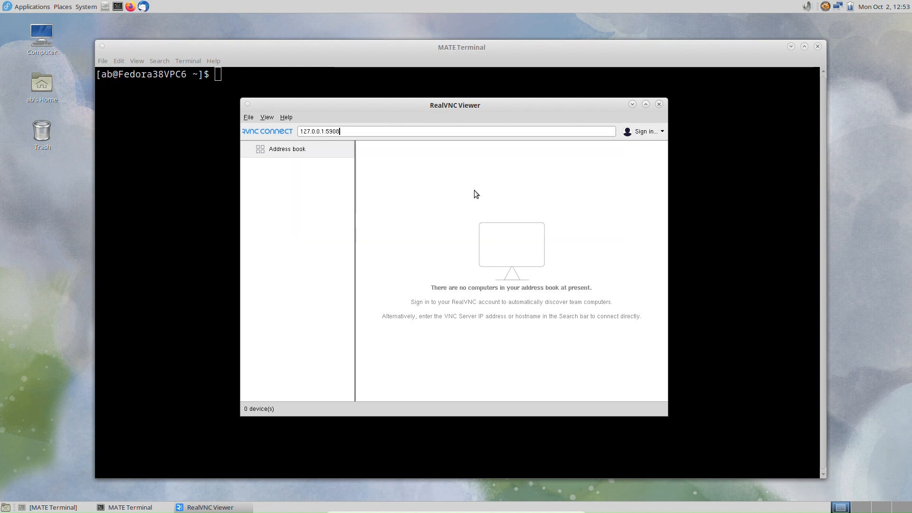
- Connect to 127.0.0.1:5908, accept the unencrypted-connection warning, and submit the VNC password
click(640, 131)
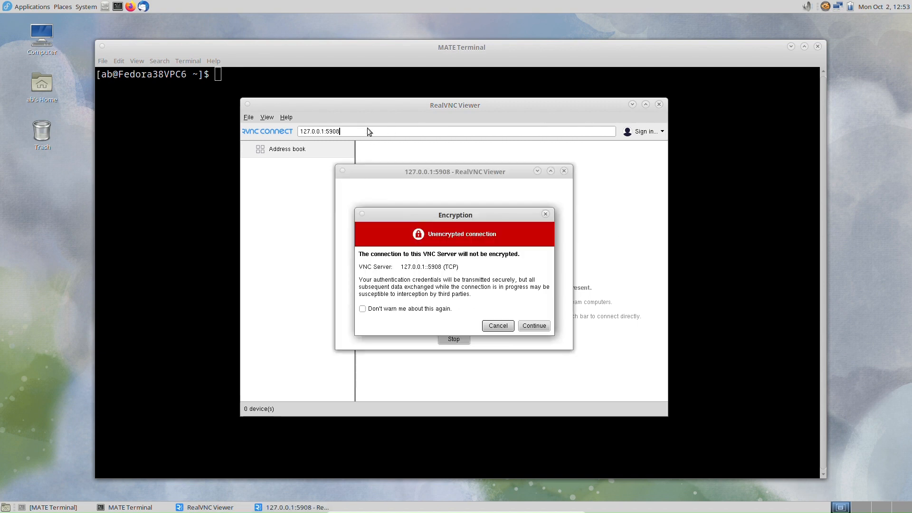
click(532, 324)
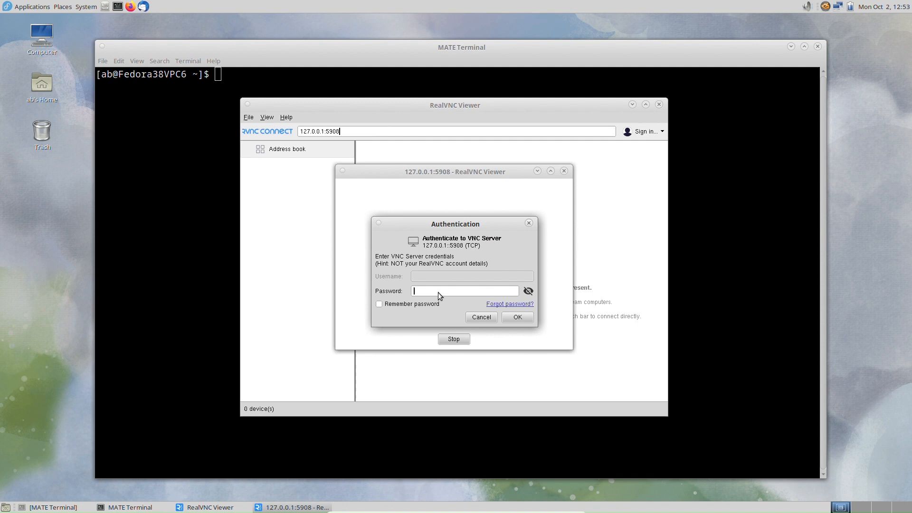
text(password)
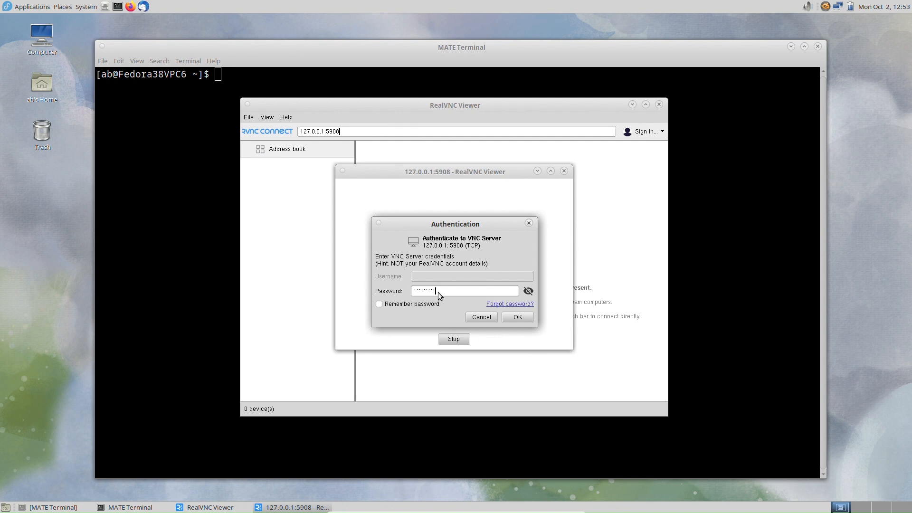
click(516, 316)
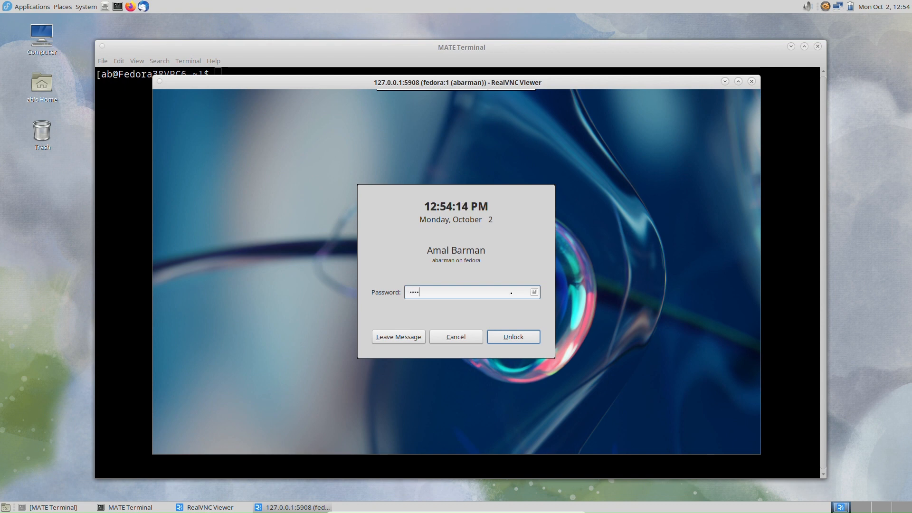
- Try to unlock the remote Fedora lock screen, then enter the password again
click(513, 337)
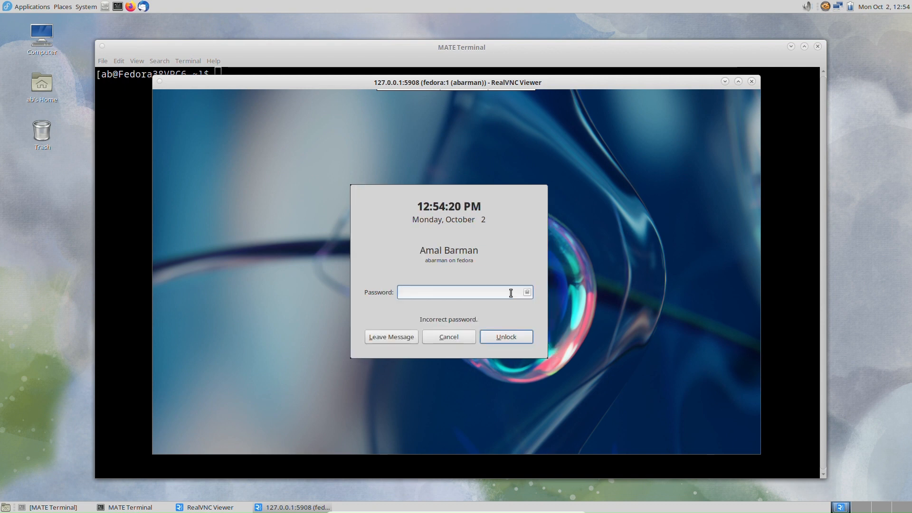
text(password)
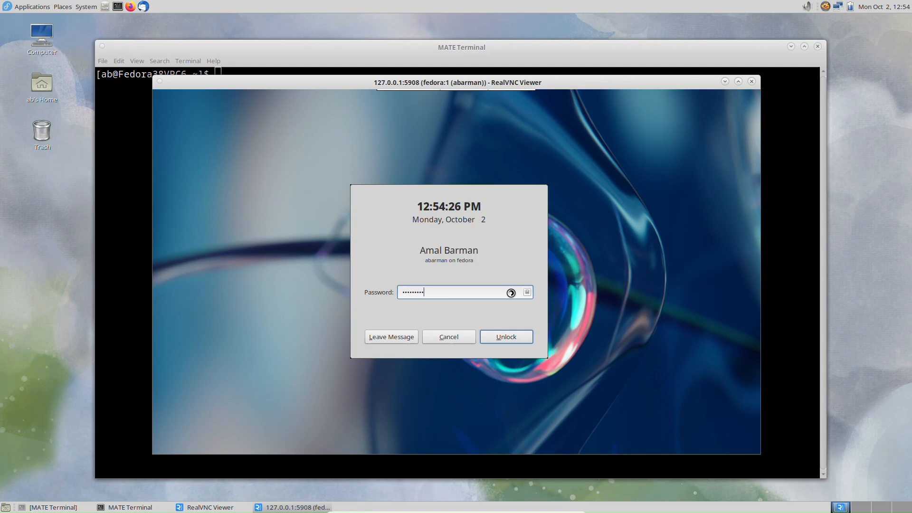